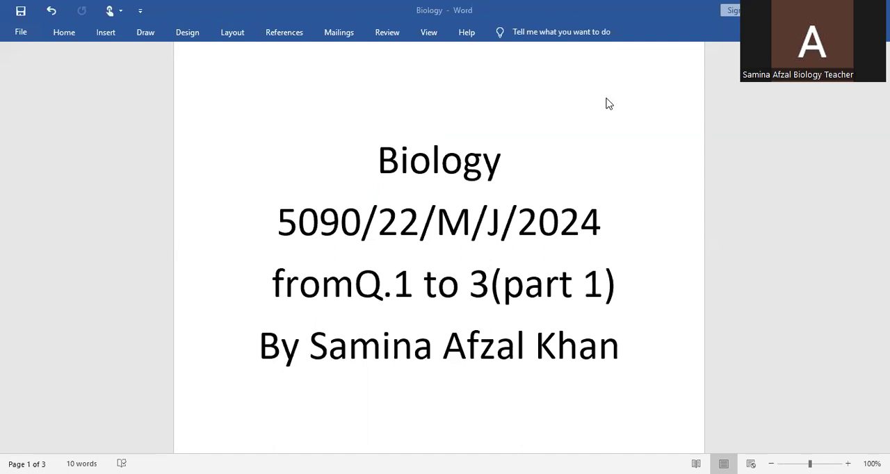
mouse_move(604, 30)
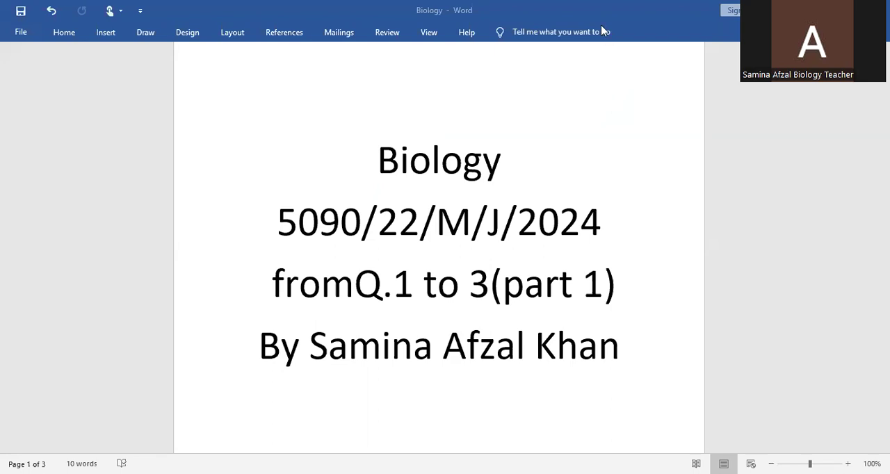
mouse_move(444, 73)
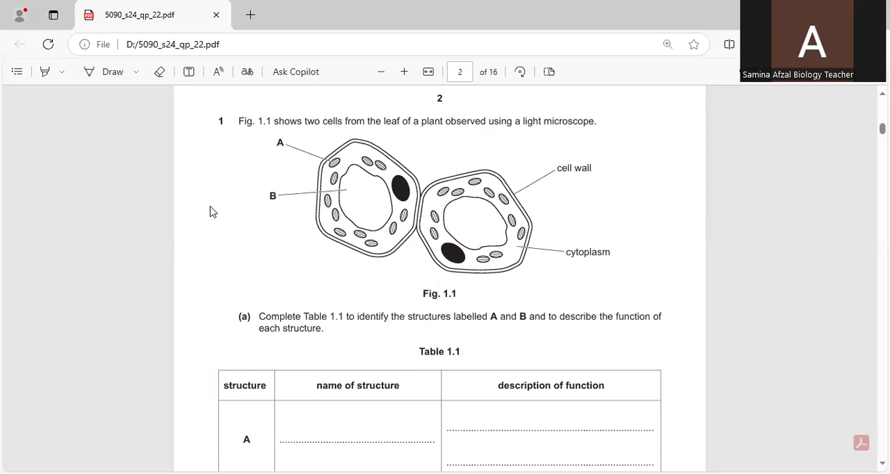
mouse_move(152, 6)
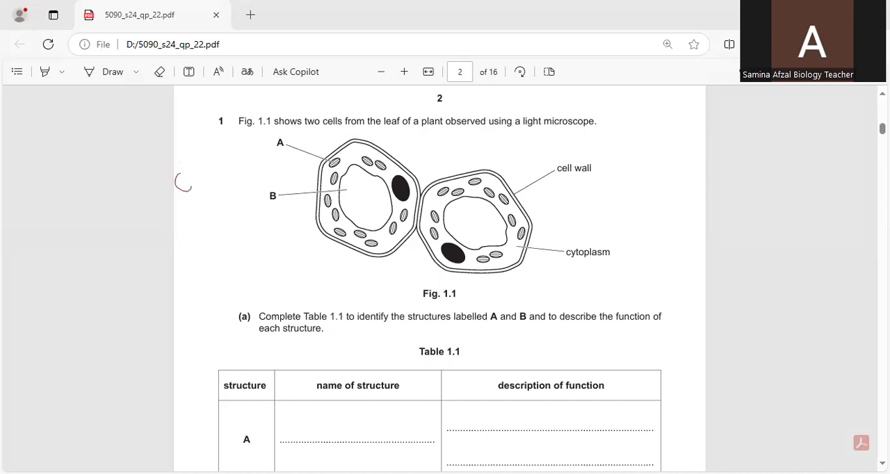
Handwrite Chloroplast beside label A, tick the cell wall label, and write Sap vacuole beside B
left_click_drag(178, 188, 229, 151)
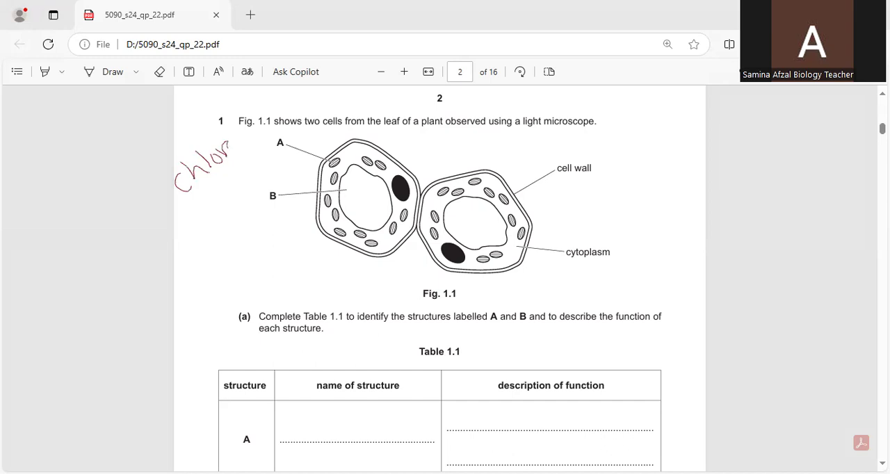
left_click_drag(230, 146, 275, 100)
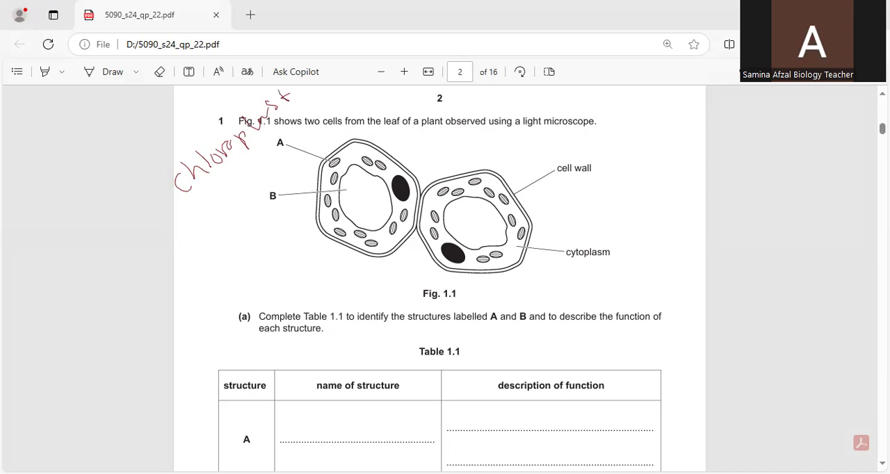
left_click_drag(613, 164, 641, 146)
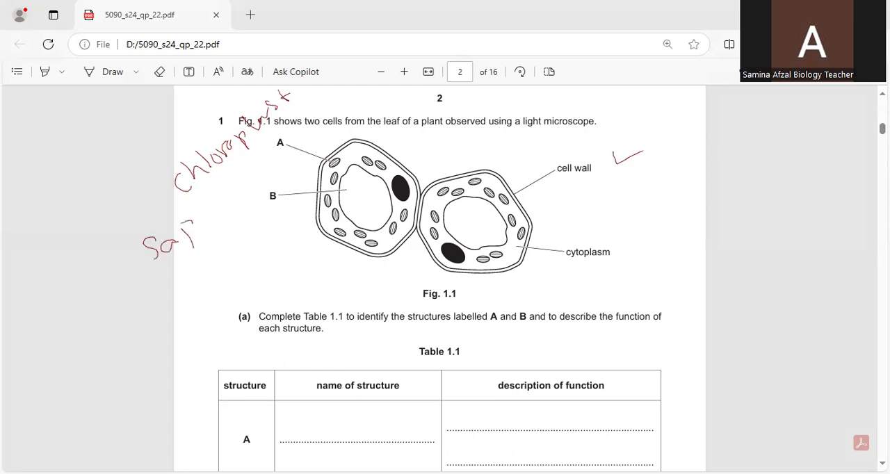
left_click_drag(194, 209, 244, 194)
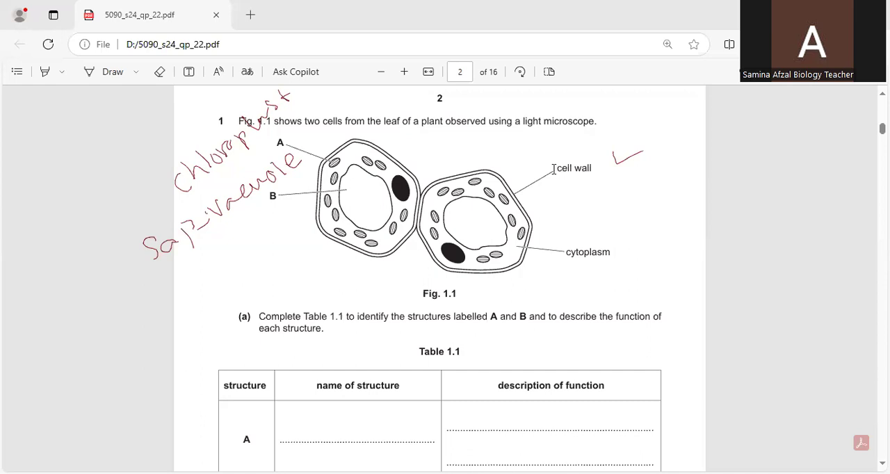
Write Chloroplast in row A's name cell and begin its function: contains chlorophyll
scroll("down", 3)
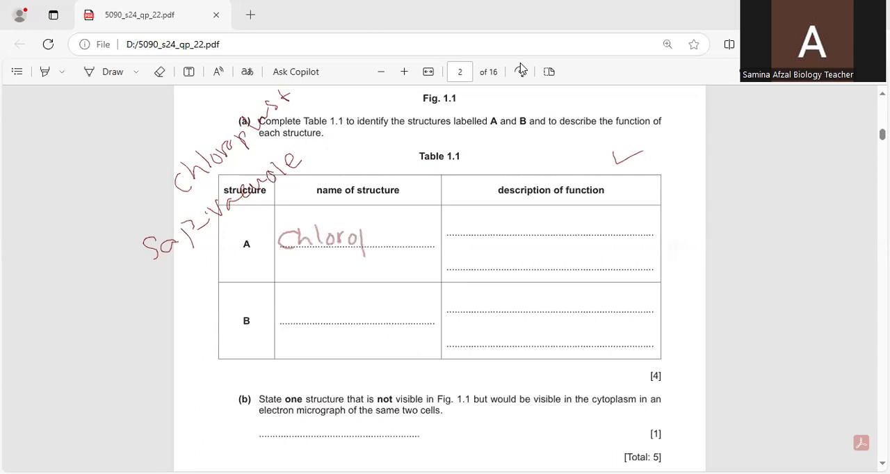
left_click_drag(365, 240, 414, 236)
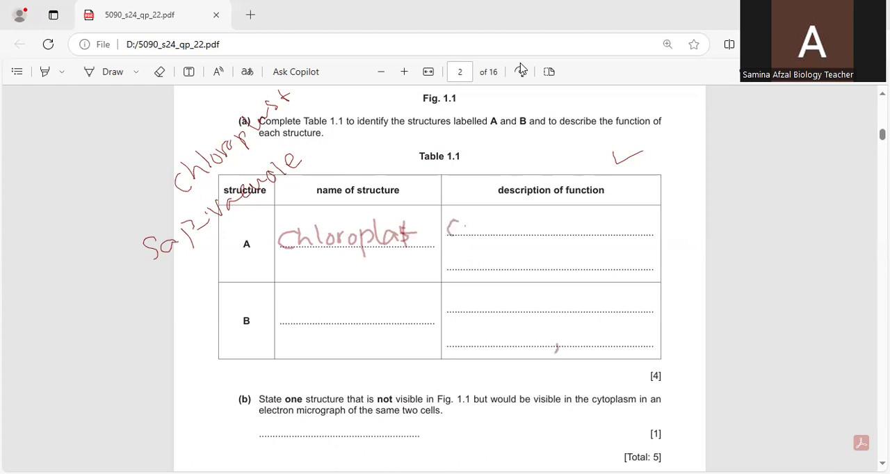
left_click_drag(452, 225, 512, 225)
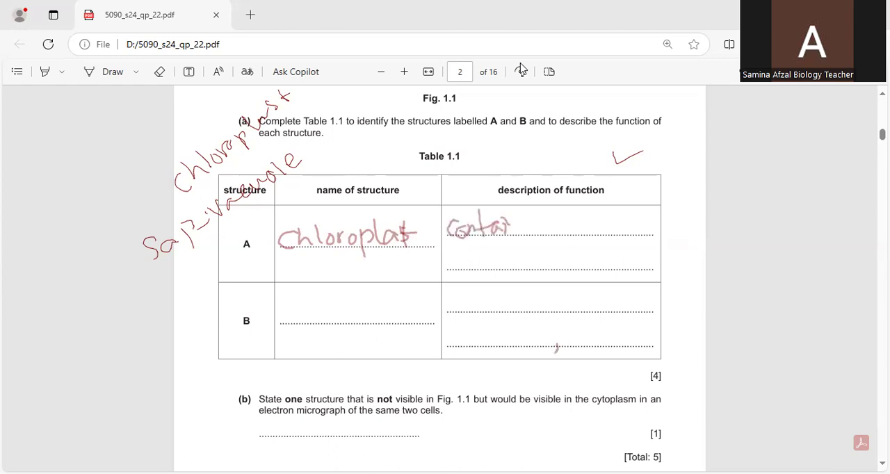
left_click_drag(517, 225, 577, 225)
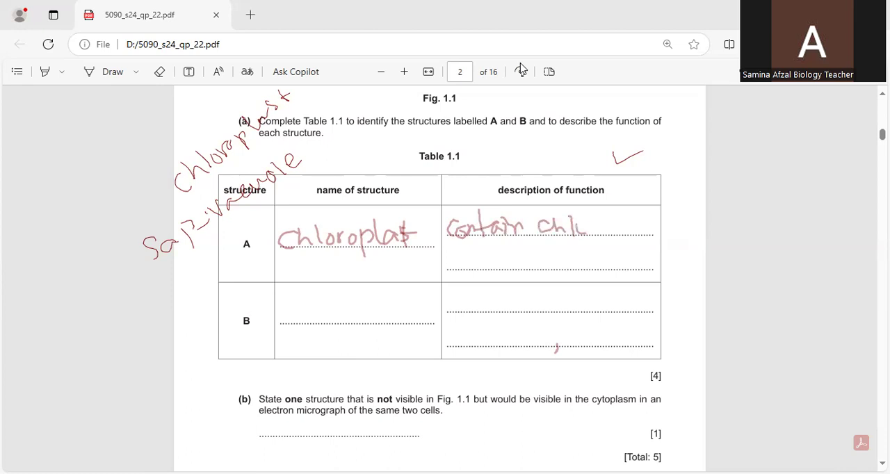
left_click_drag(584, 225, 642, 229)
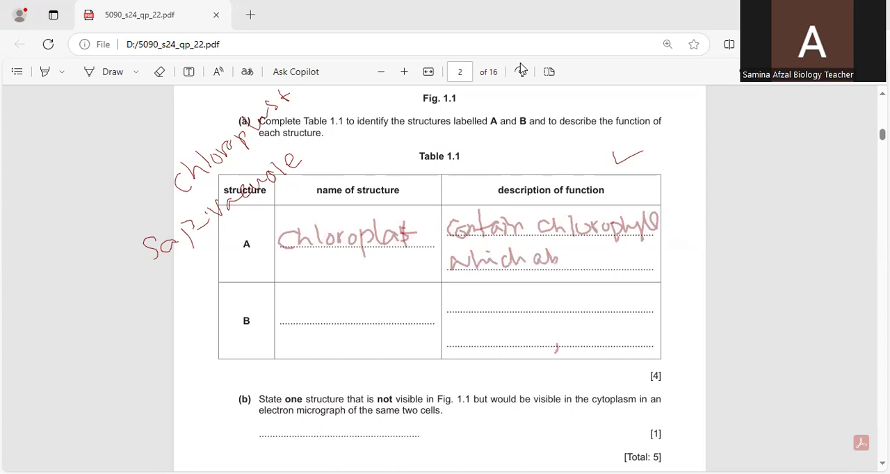
Finish row A's function: which absorbs or captures sunlight for photosynthesis
left_click_drag(556, 260, 625, 260)
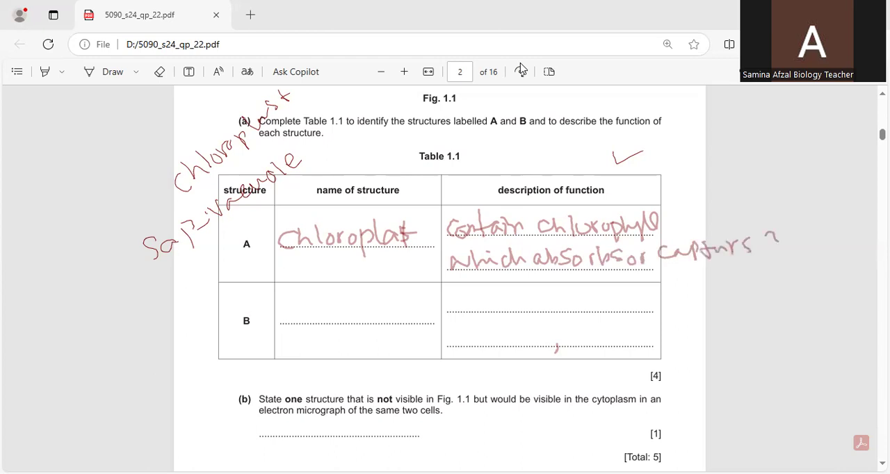
left_click_drag(758, 250, 846, 237)
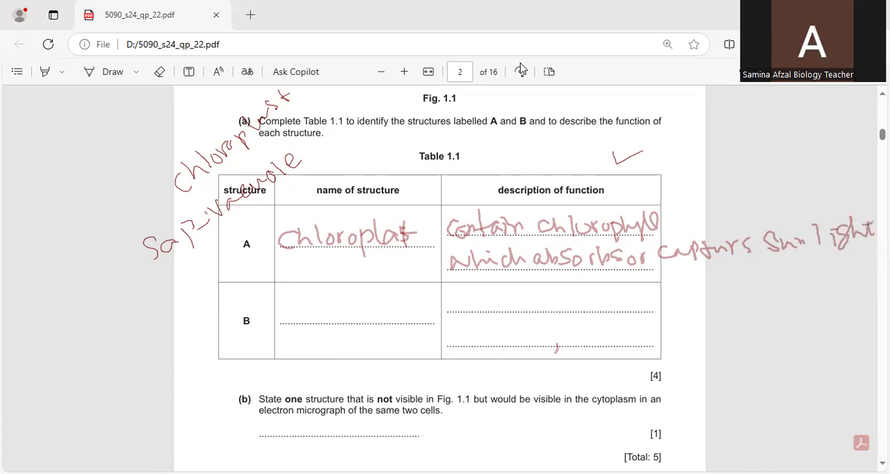
left_click_drag(710, 216, 757, 201)
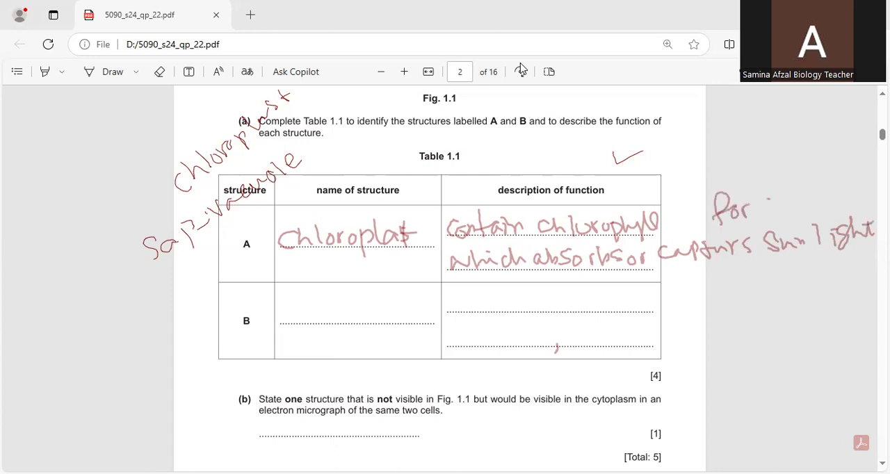
left_click_drag(762, 208, 823, 206)
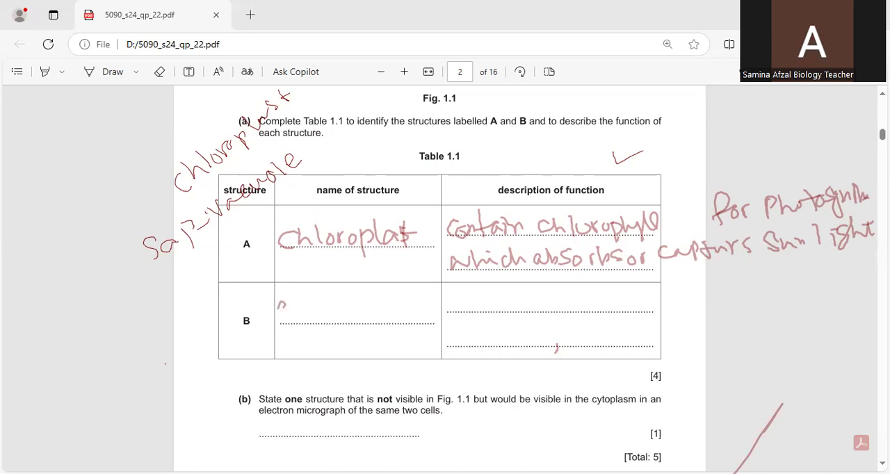
Write Sap vacuole in row B's name cell and its first function line: store food and nutrients
left_click_drag(278, 312, 334, 317)
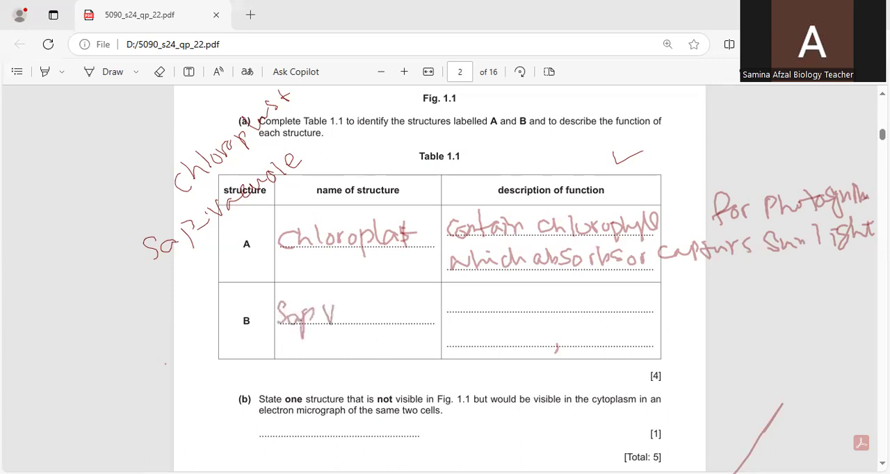
left_click_drag(334, 312, 403, 317)
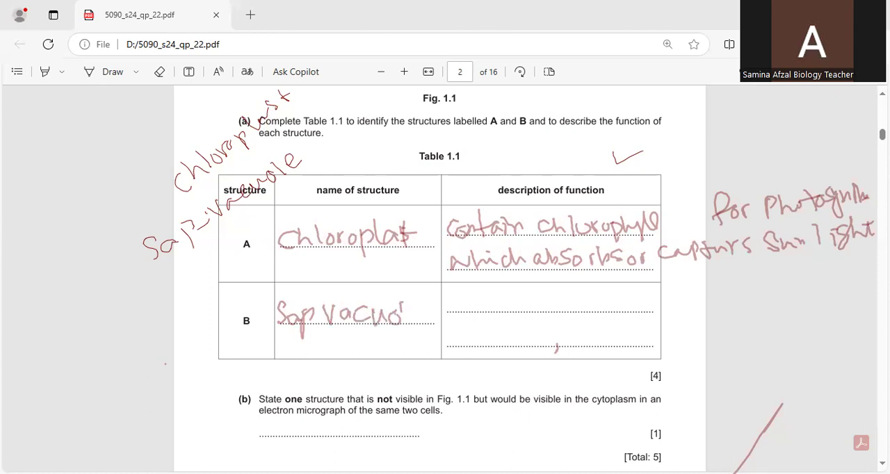
left_click_drag(403, 313, 431, 313)
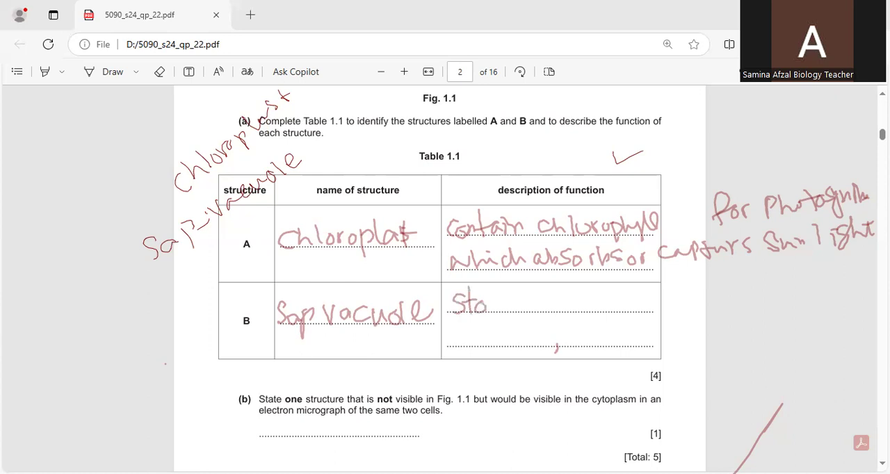
left_click_drag(486, 303, 549, 304)
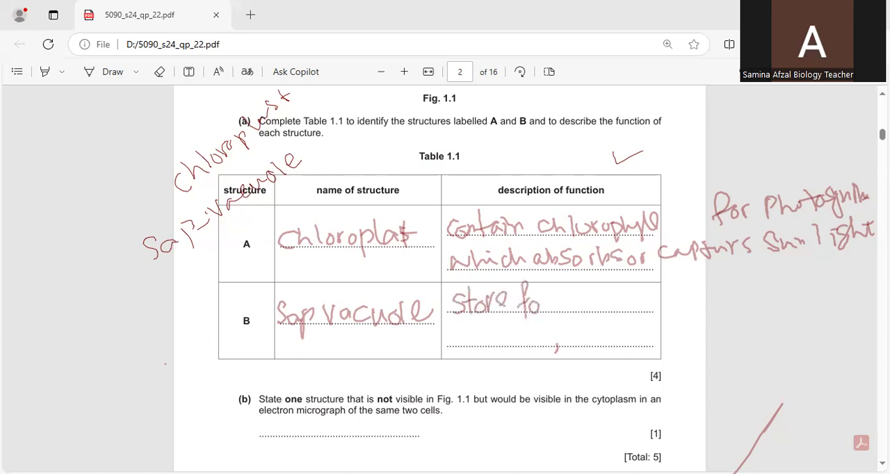
left_click_drag(536, 303, 570, 306)
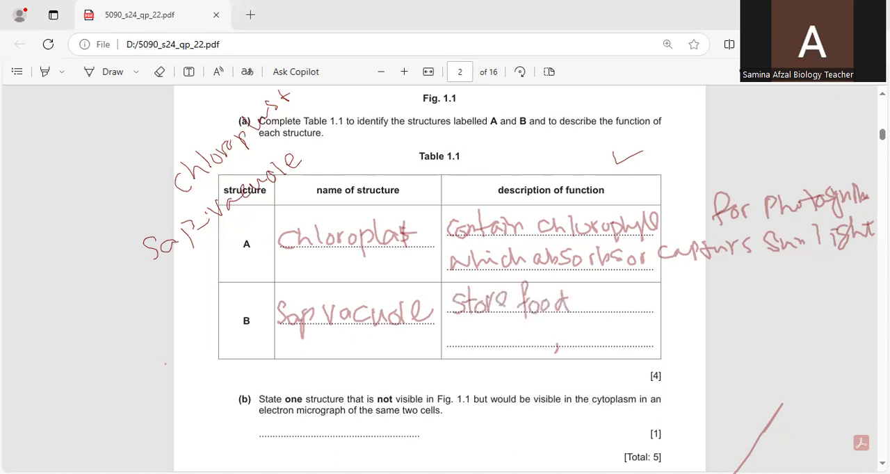
left_click_drag(570, 304, 667, 309)
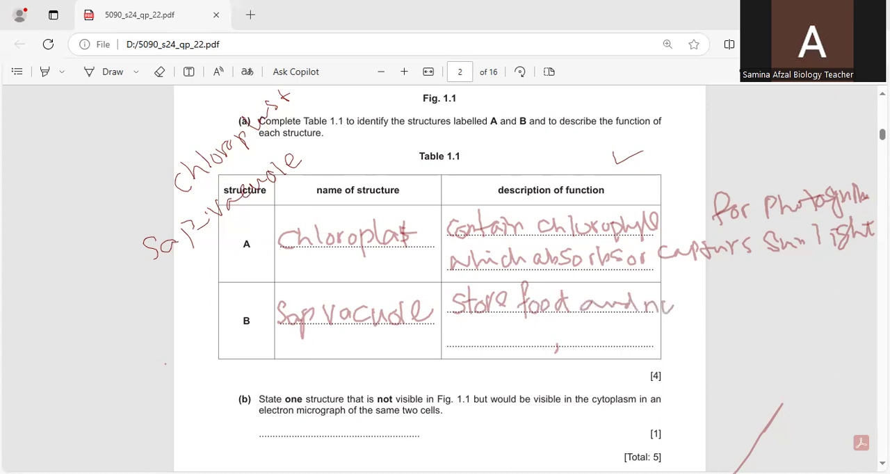
left_click_drag(668, 304, 730, 299)
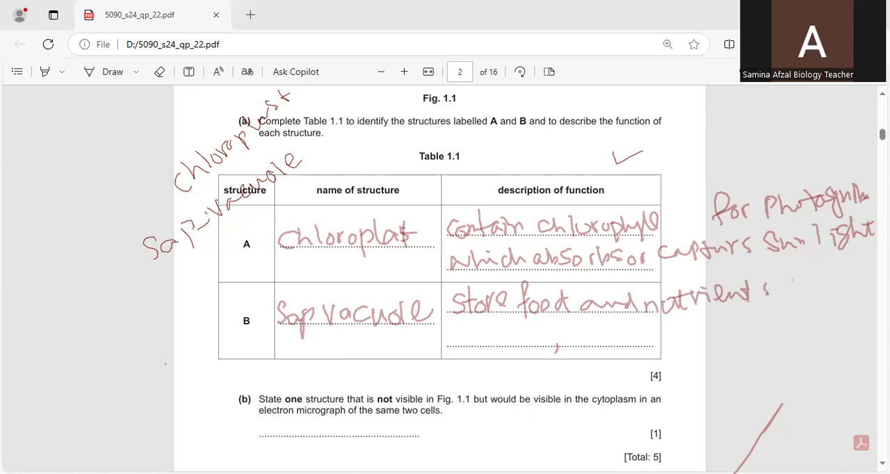
Add row B's second line: protect and support the cells
left_click_drag(452, 334, 465, 341)
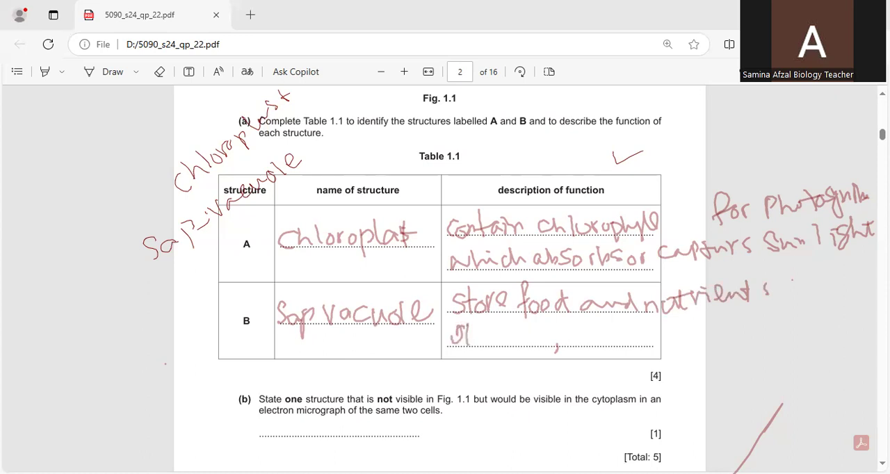
left_click_drag(452, 336, 549, 341)
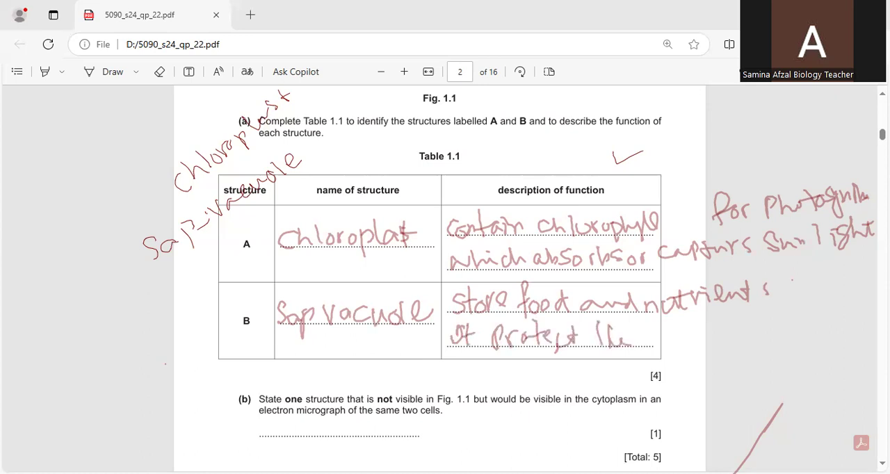
left_click_drag(625, 334, 652, 332)
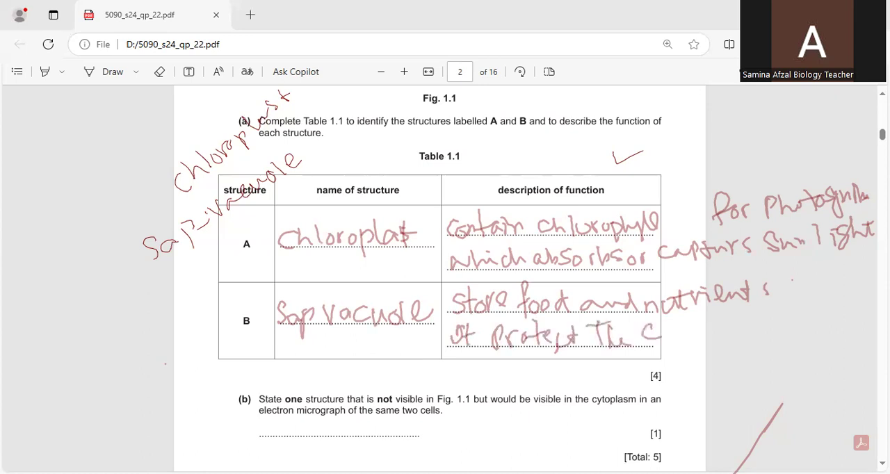
left_click_drag(647, 341, 689, 341)
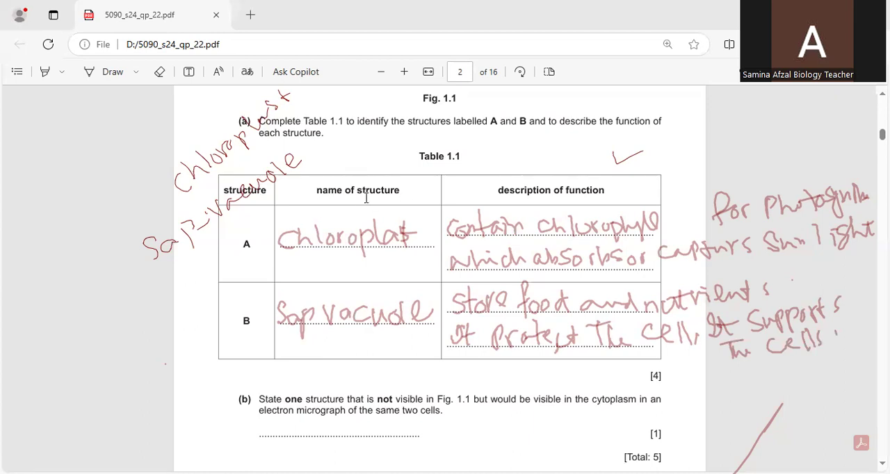
scroll("down", 3)
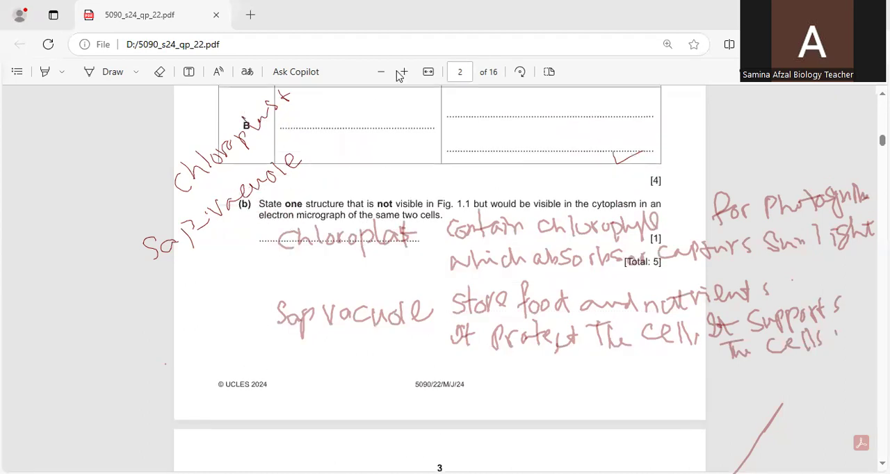
mouse_move(535, 25)
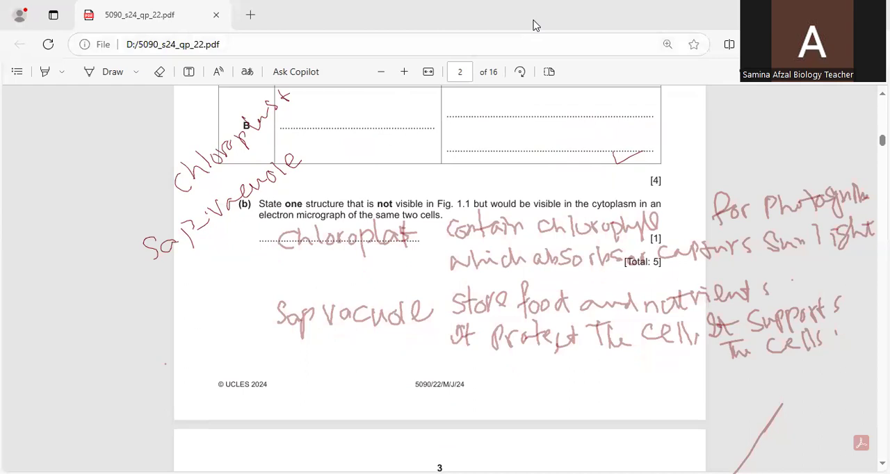
mouse_move(356, 145)
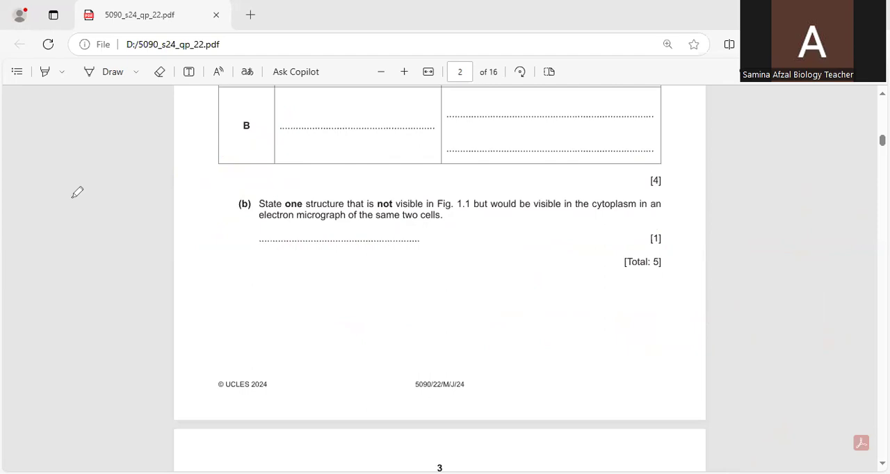
mouse_move(403, 15)
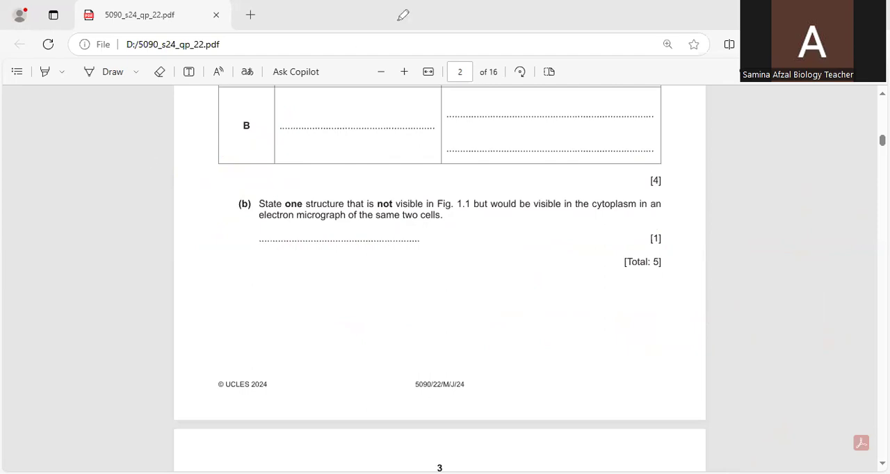
scroll("up", 3)
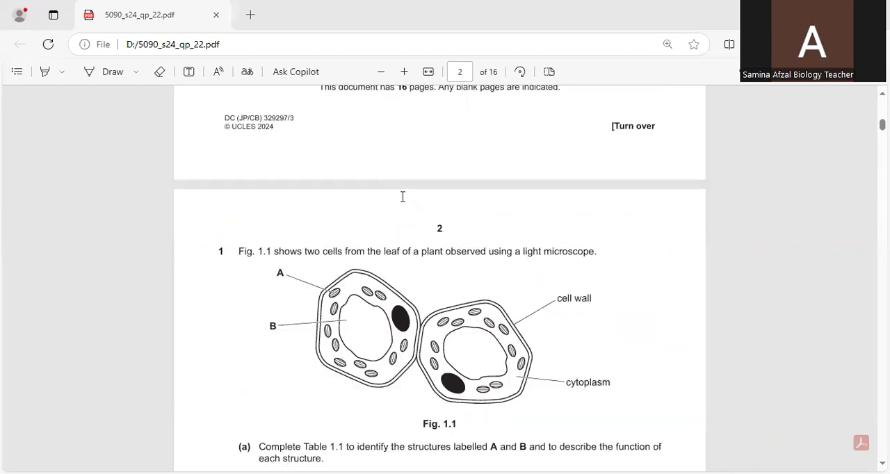
scroll("down", 3)
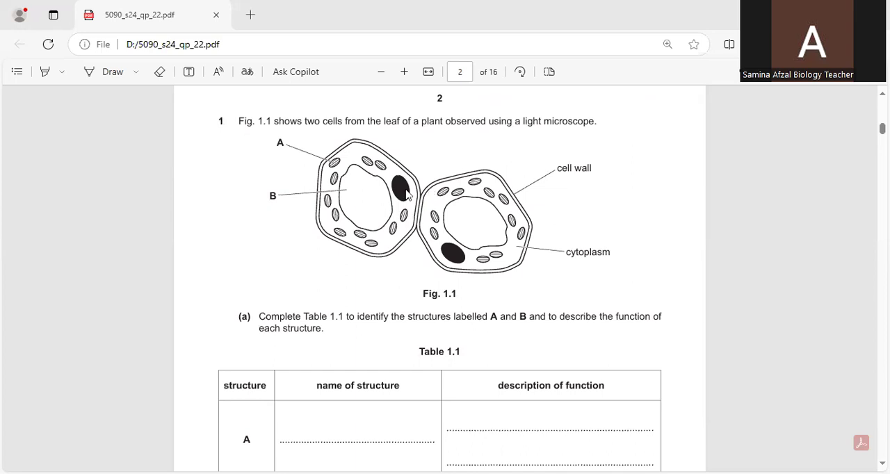
scroll("down", 3)
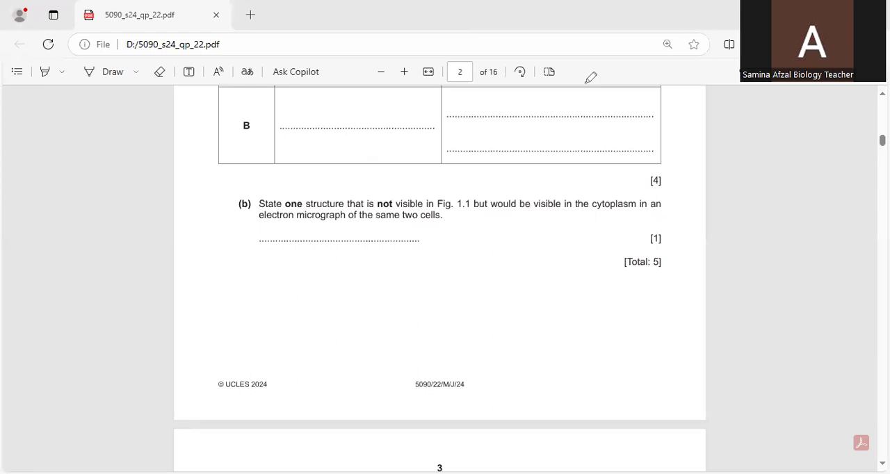
Handwrite Ribosomes on the 1(b) answer line and move down to page 4
left_click_drag(263, 234, 323, 230)
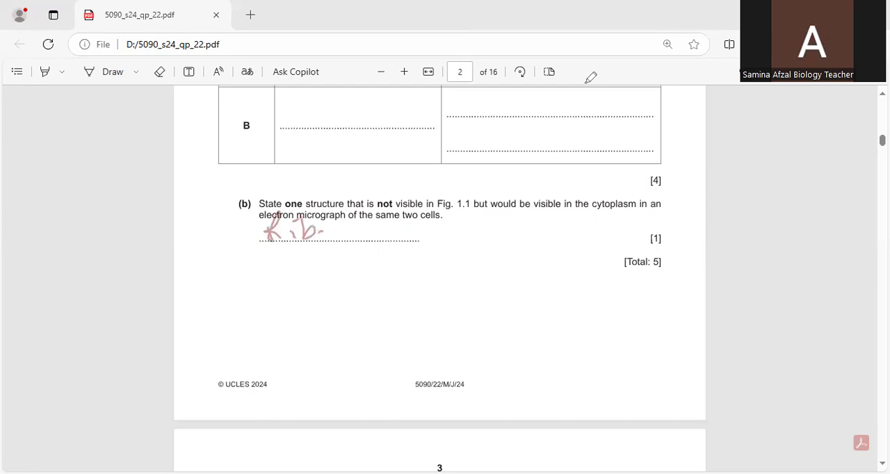
left_click_drag(313, 230, 400, 234)
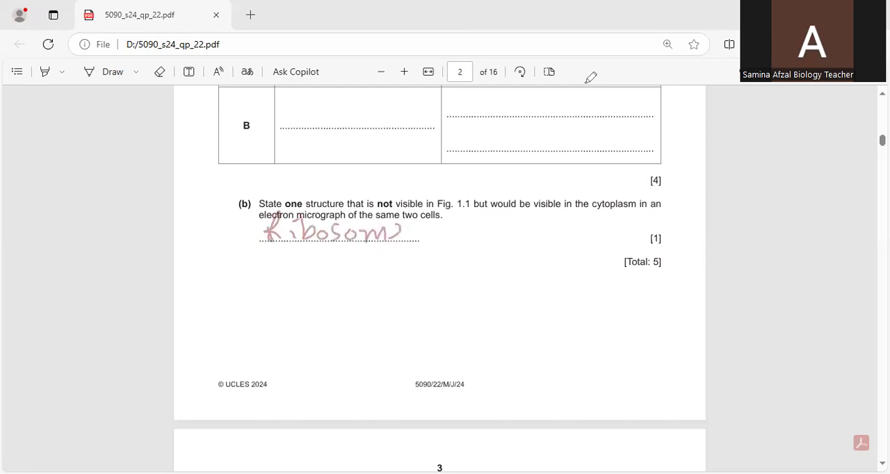
left_click_drag(392, 234, 406, 230)
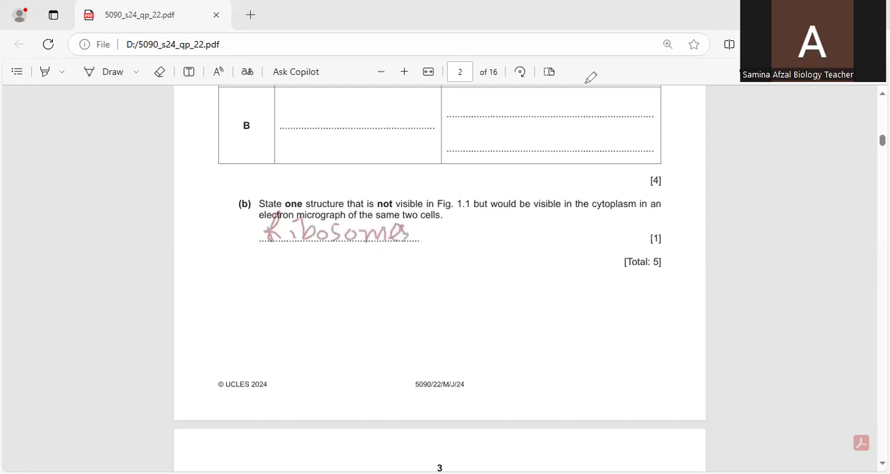
mouse_move(513, 38)
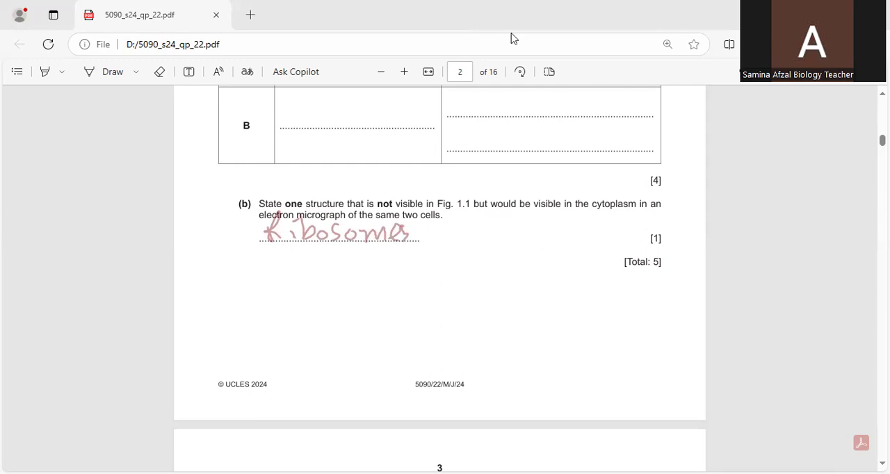
mouse_move(438, 192)
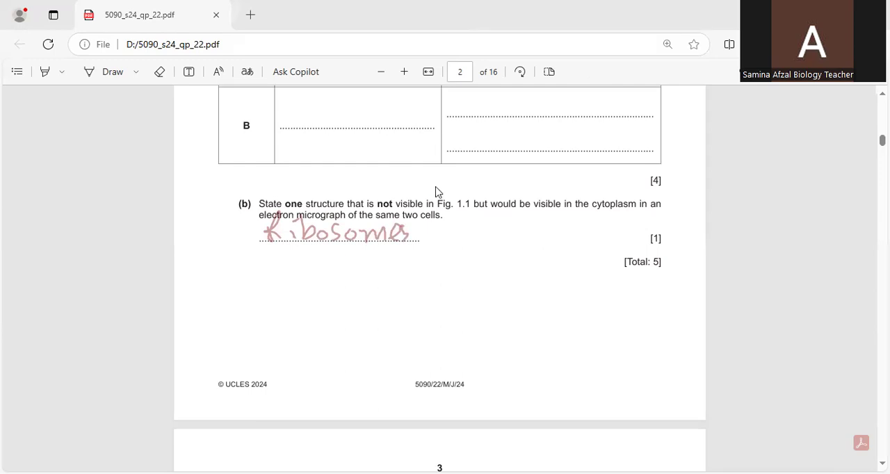
scroll("down", 3)
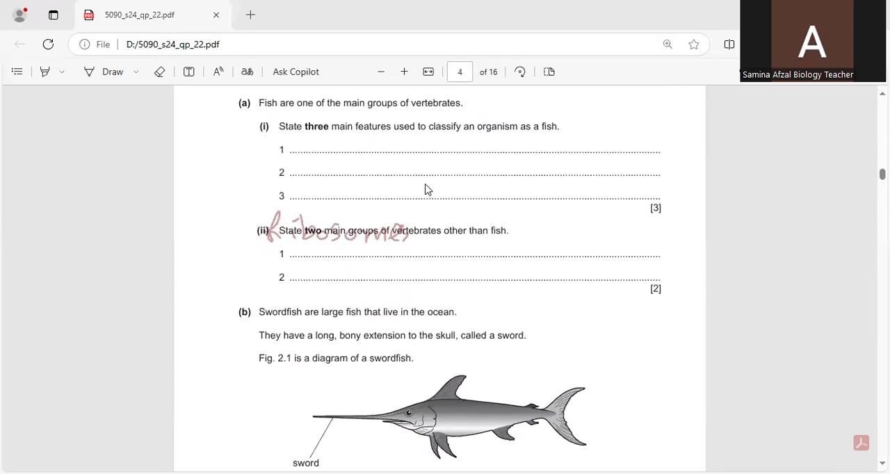
Handwrite Gills present and Scales on body on lines 1–2 of 2(a)(i)
scroll("up", 3)
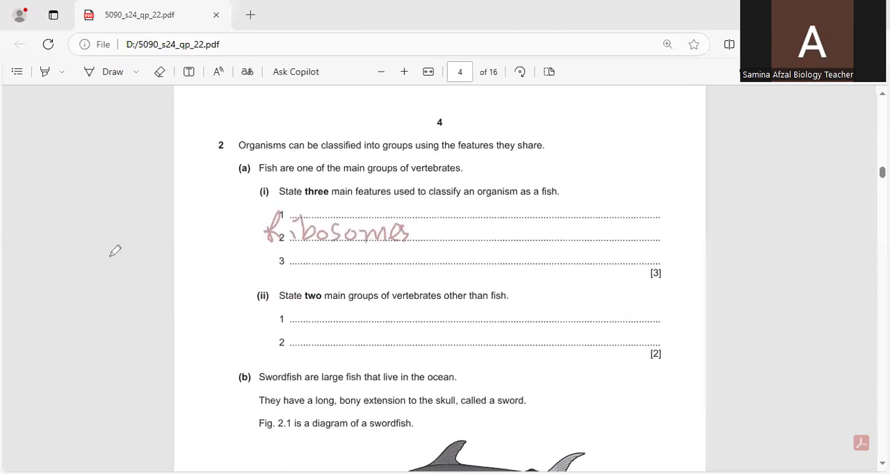
mouse_move(89, 201)
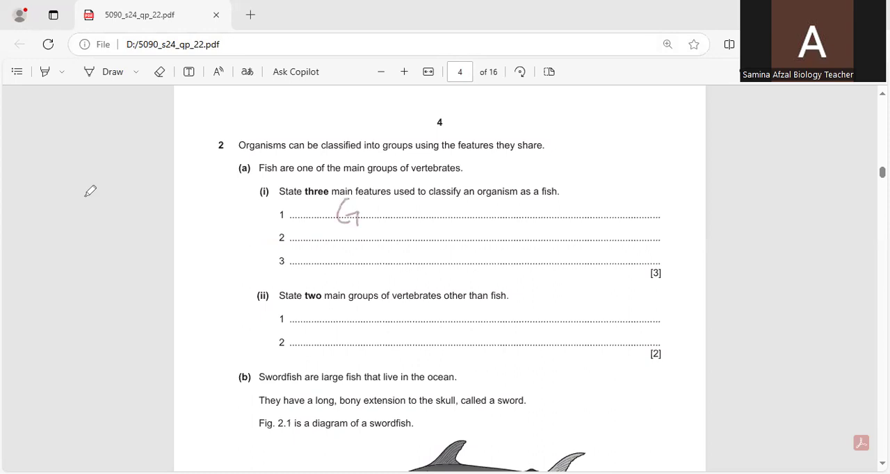
left_click_drag(340, 209, 401, 211)
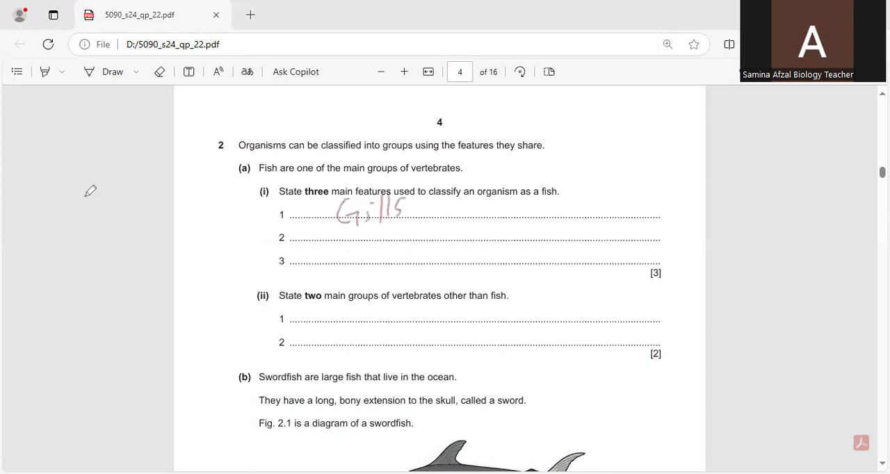
left_click_drag(417, 209, 483, 211)
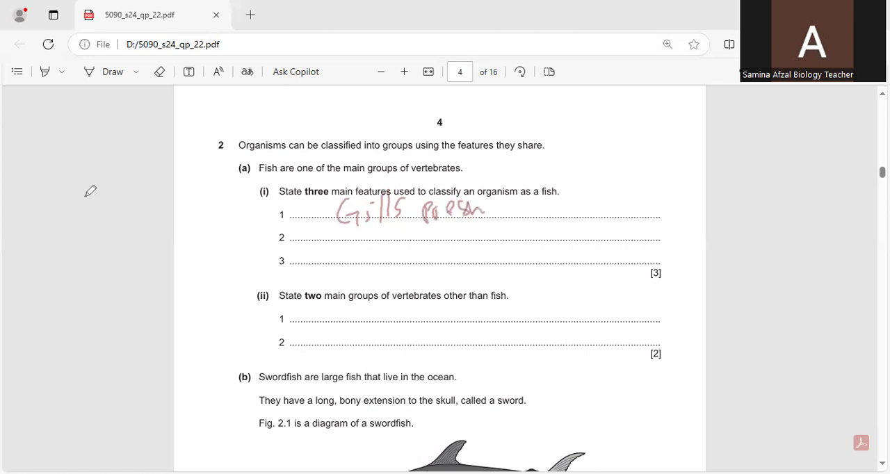
left_click_drag(480, 208, 507, 209)
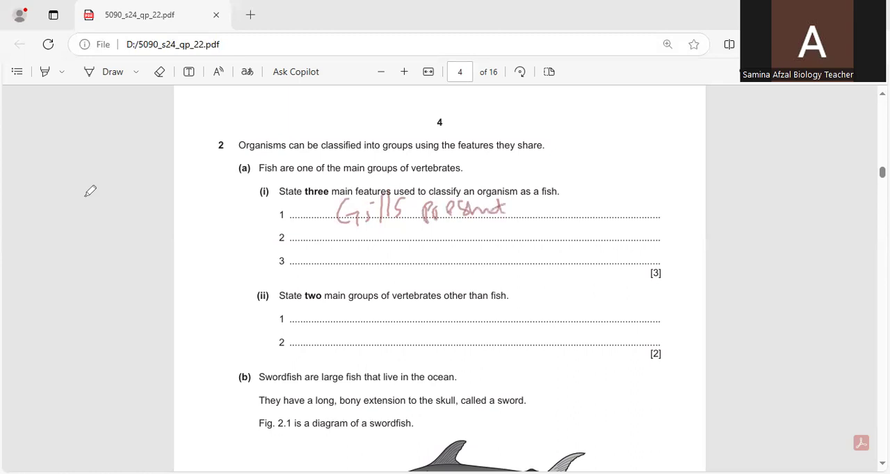
left_click_drag(334, 222, 341, 248)
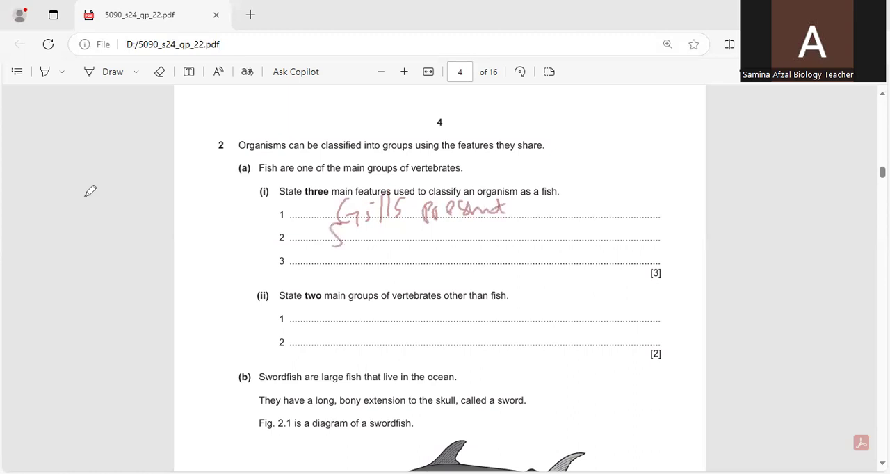
left_click_drag(334, 236, 445, 239)
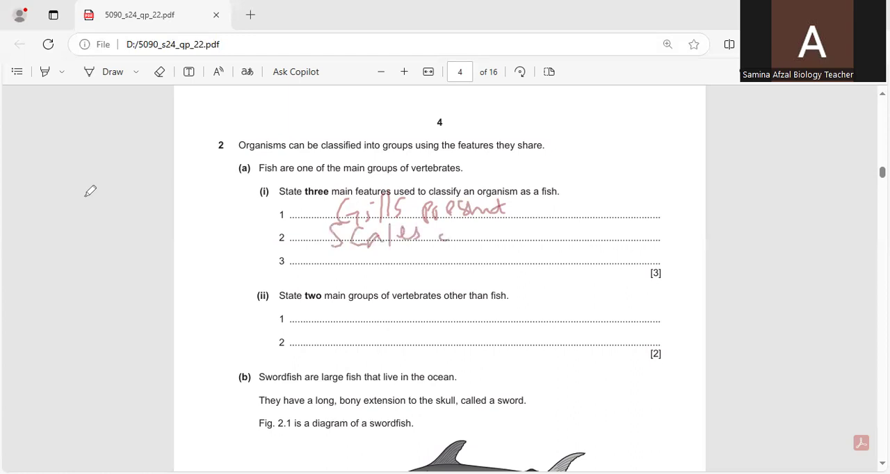
left_click_drag(438, 234, 528, 234)
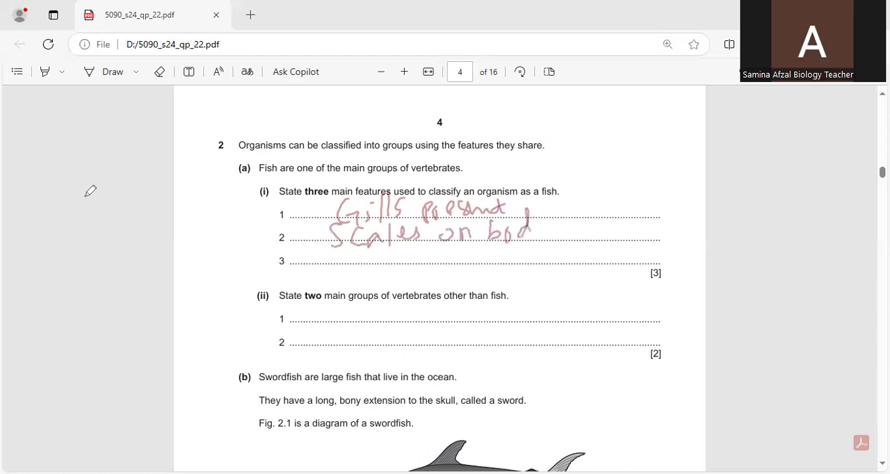
left_click_drag(528, 229, 545, 239)
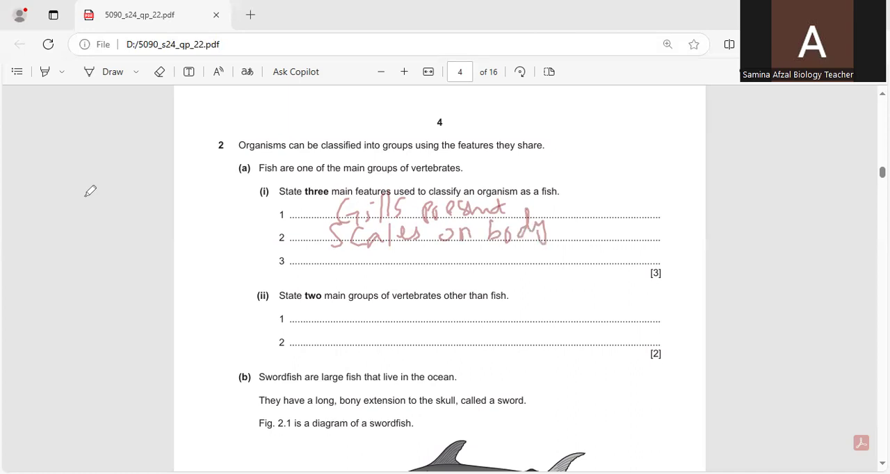
left_click_drag(351, 252, 375, 263)
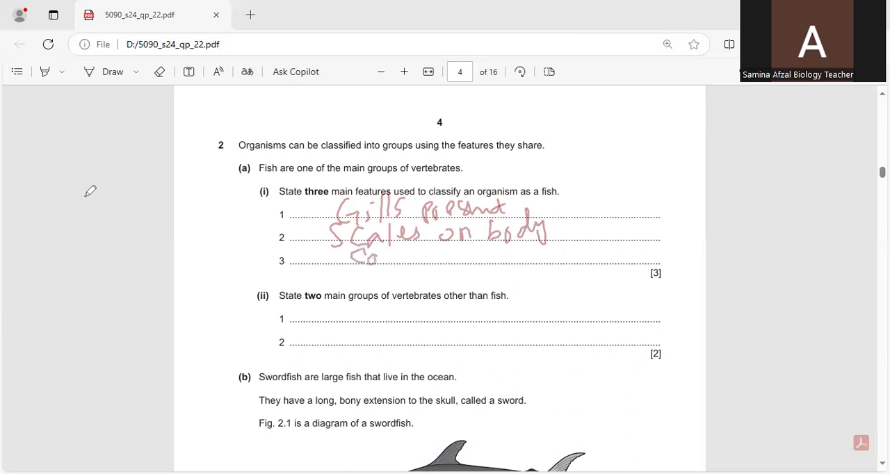
Write Cold blooded animals on line 3 and Mammals, birds for part (ii)
left_click_drag(354, 260, 470, 260)
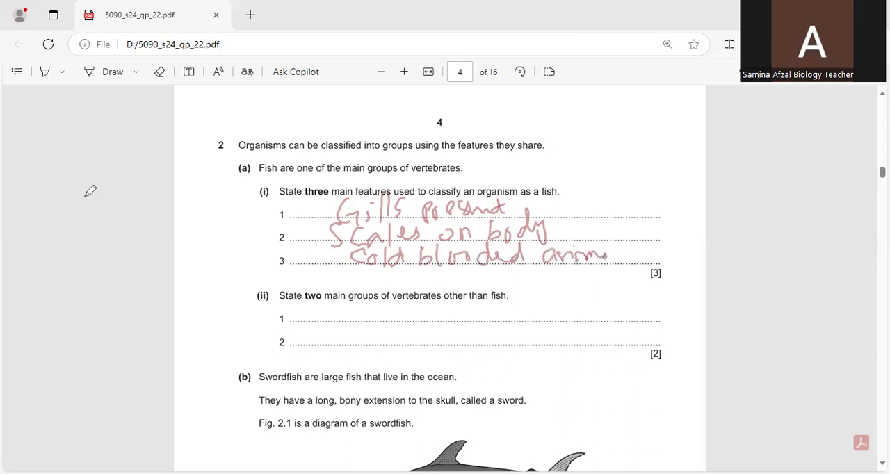
left_click_drag(584, 257, 629, 250)
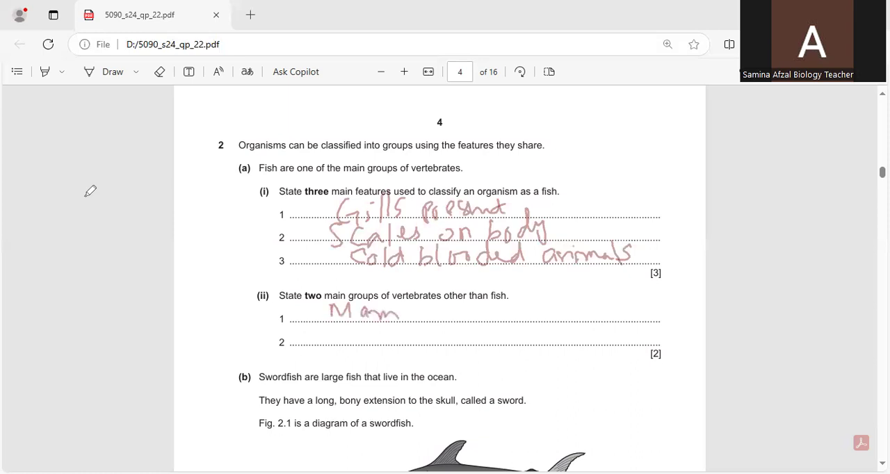
left_click_drag(400, 311, 456, 314)
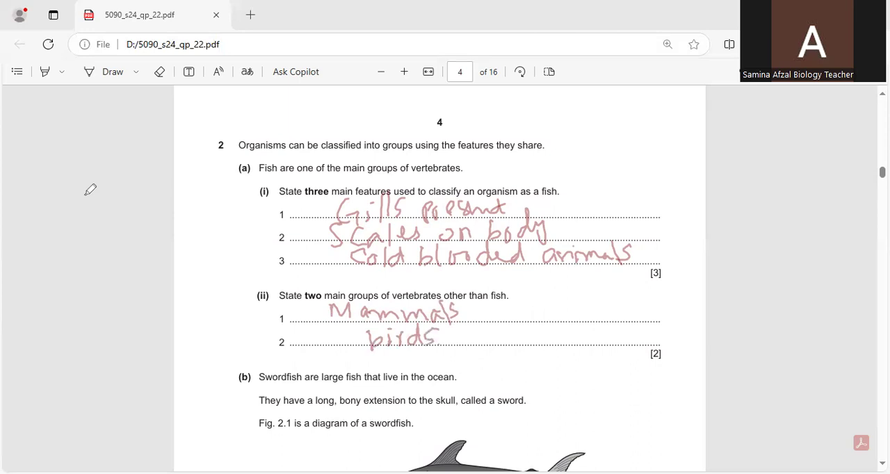
Mark the sword on the swordfish diagram and underline Fig. 2.1 in the question text
scroll("down", 3)
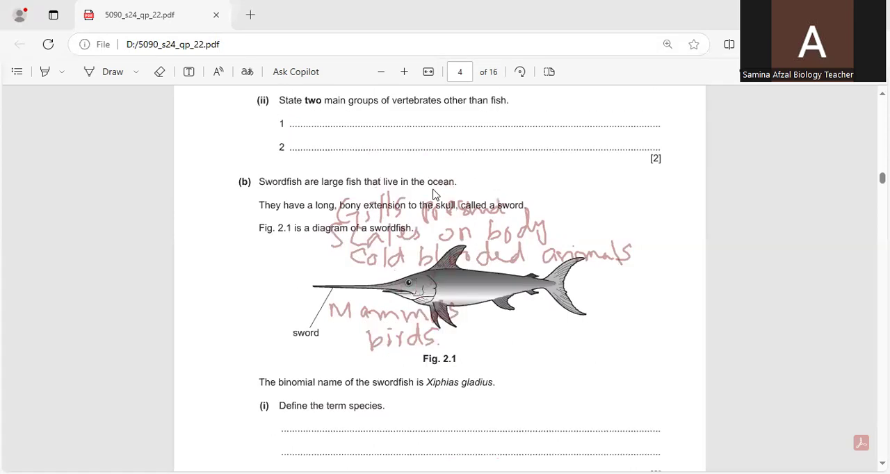
scroll("down", 3)
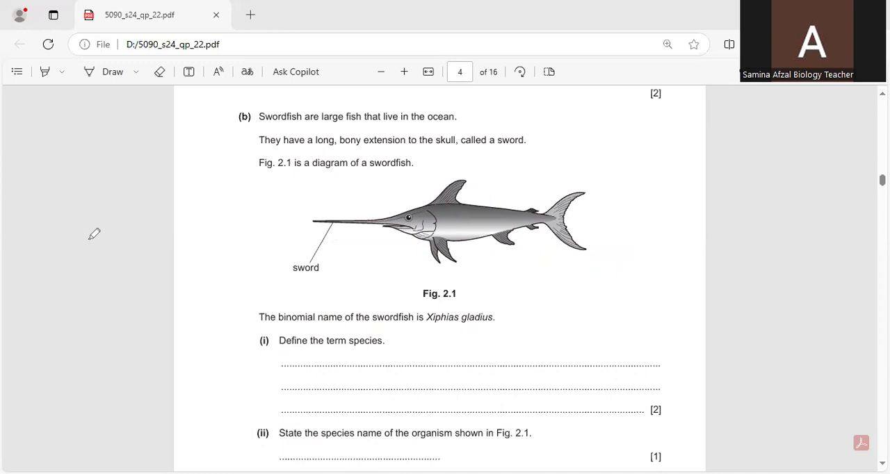
left_click_drag(291, 211, 381, 208)
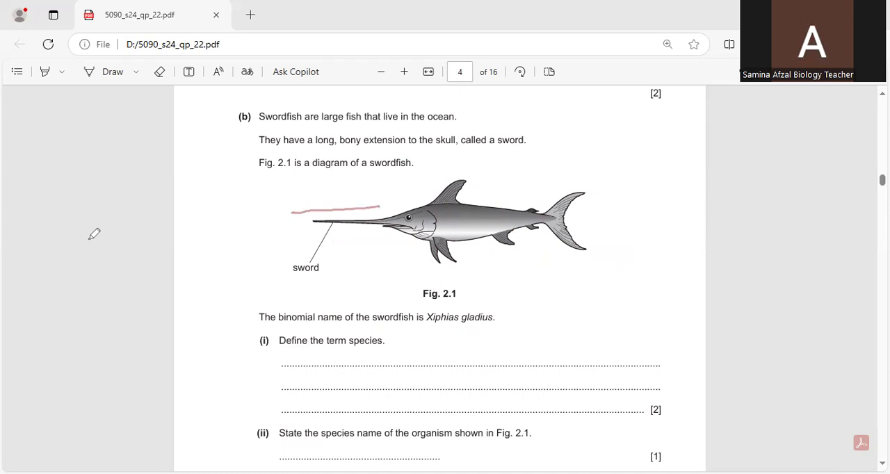
left_click_drag(257, 176, 295, 175)
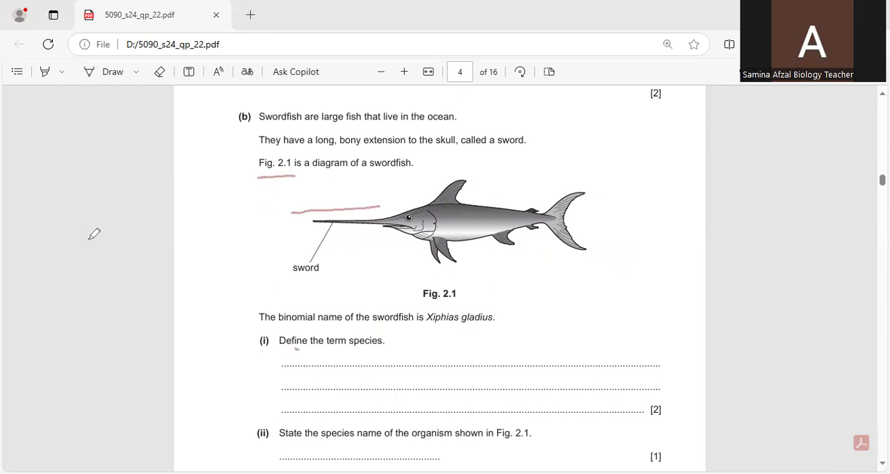
Write the first part of the species definition: group of organisms living at a place
left_click_drag(280, 361, 351, 362)
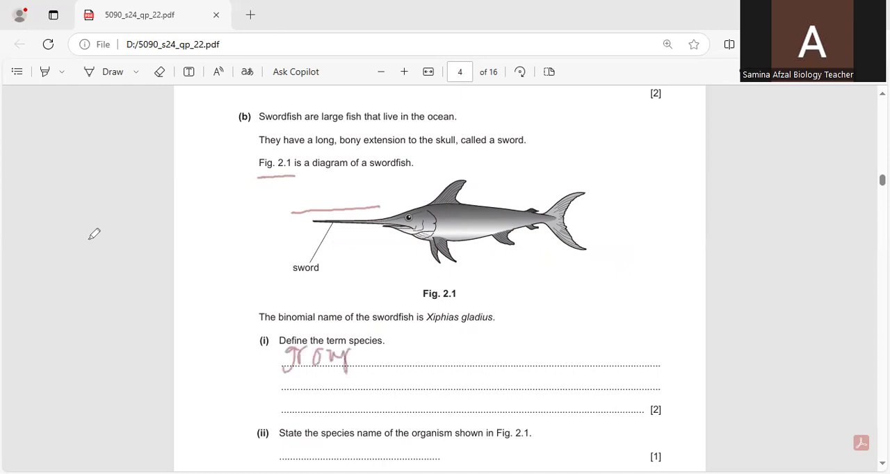
left_click_drag(341, 358, 420, 361)
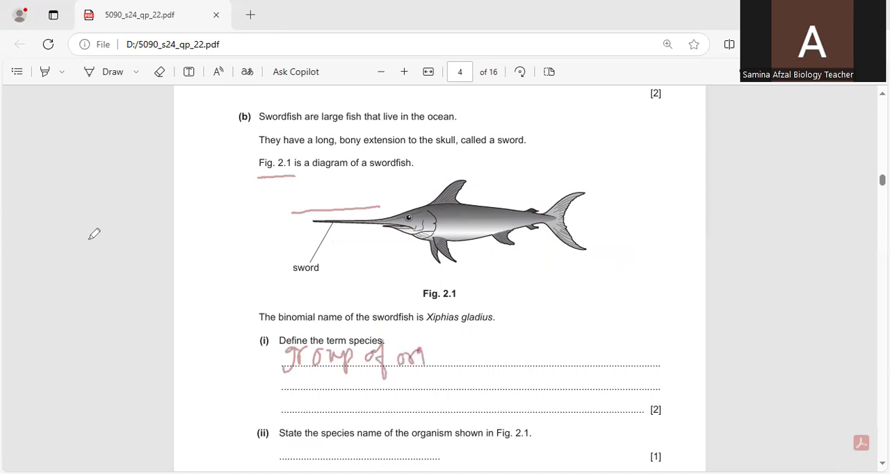
left_click_drag(400, 359, 470, 365)
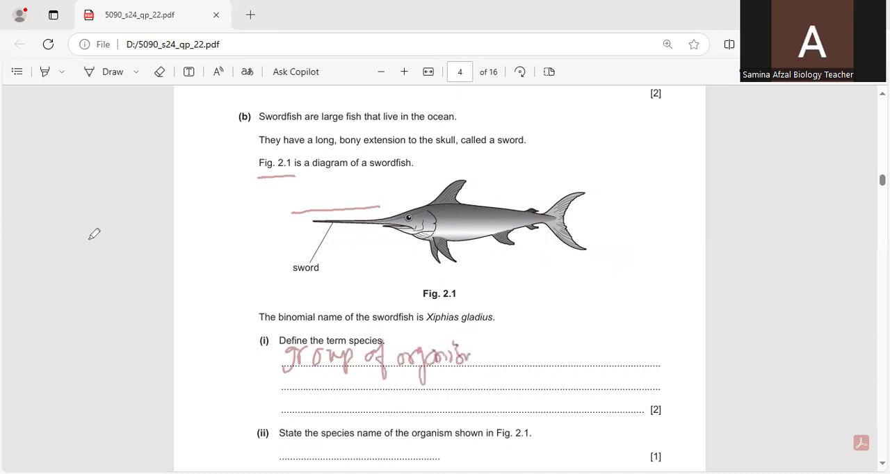
left_click_drag(494, 359, 542, 359)
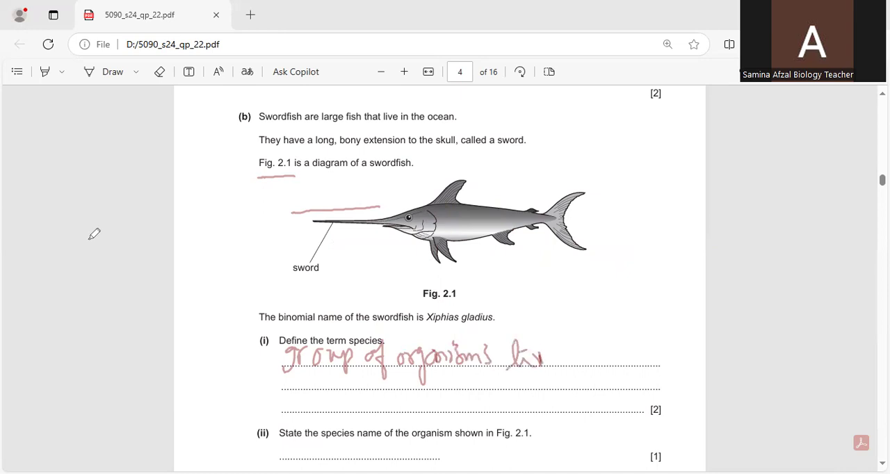
left_click_drag(549, 355, 629, 358)
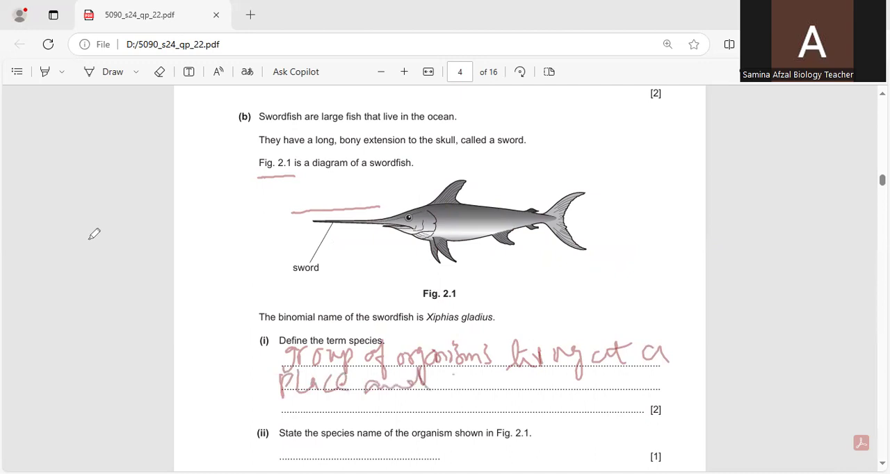
left_click_drag(442, 378, 486, 386)
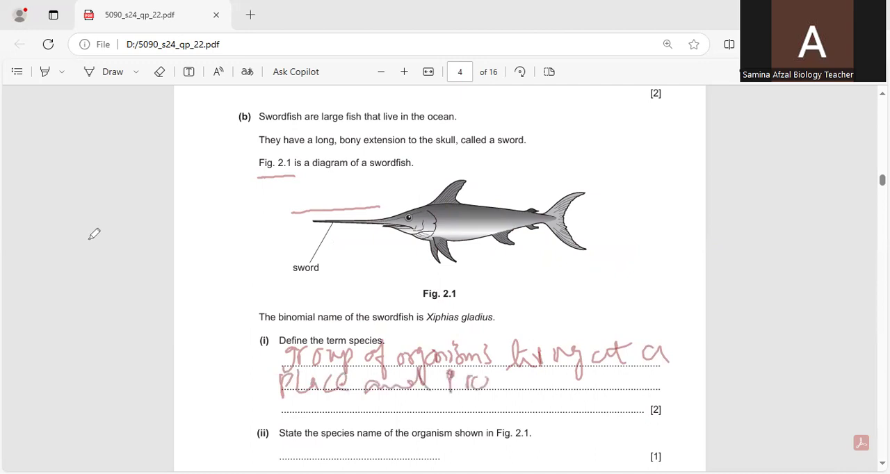
left_click_drag(487, 382, 568, 382)
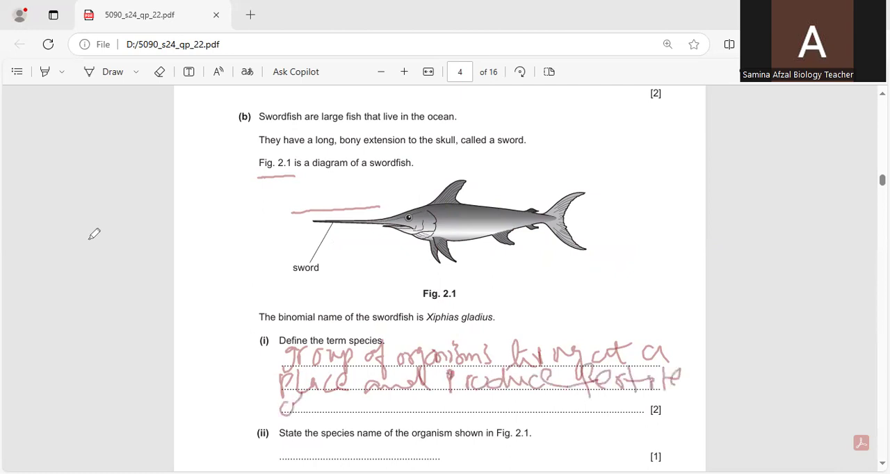
Finish the definition: produce fertile offspring after breeding
left_click_drag(289, 410, 355, 414)
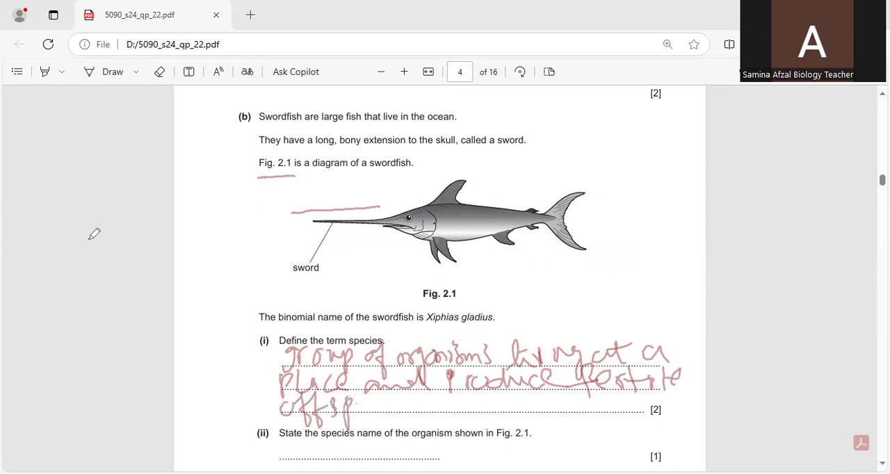
left_click_drag(347, 406, 431, 406)
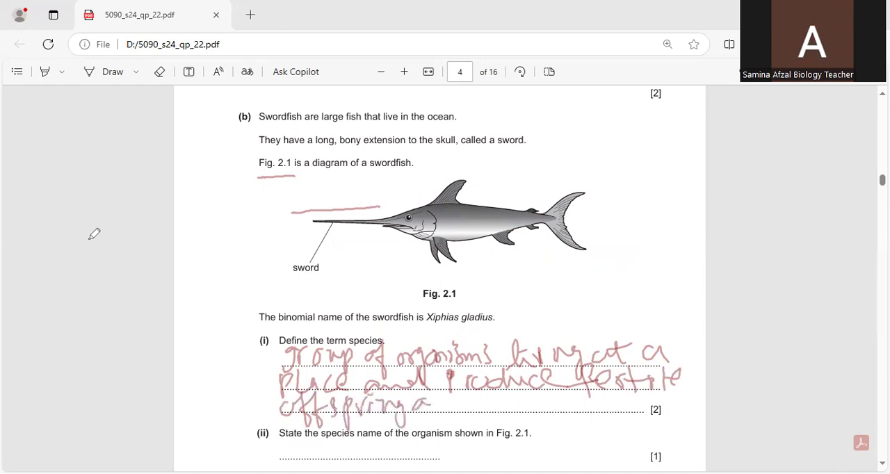
left_click_drag(417, 403, 514, 403)
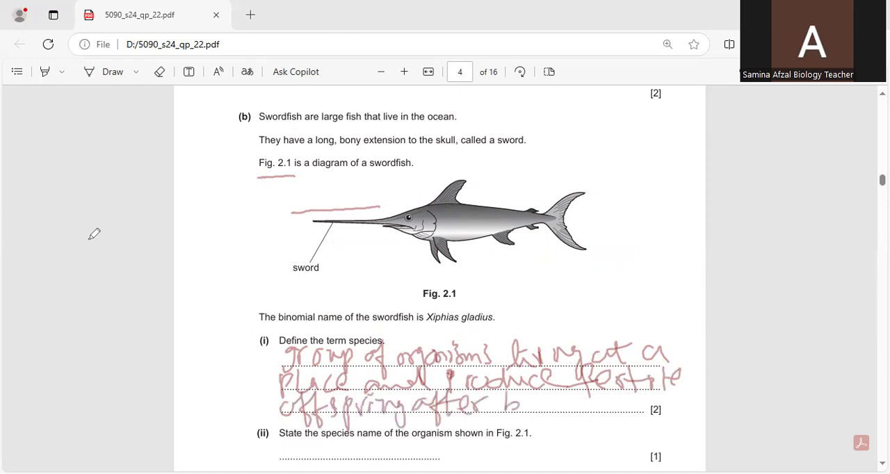
left_click_drag(508, 401, 605, 403)
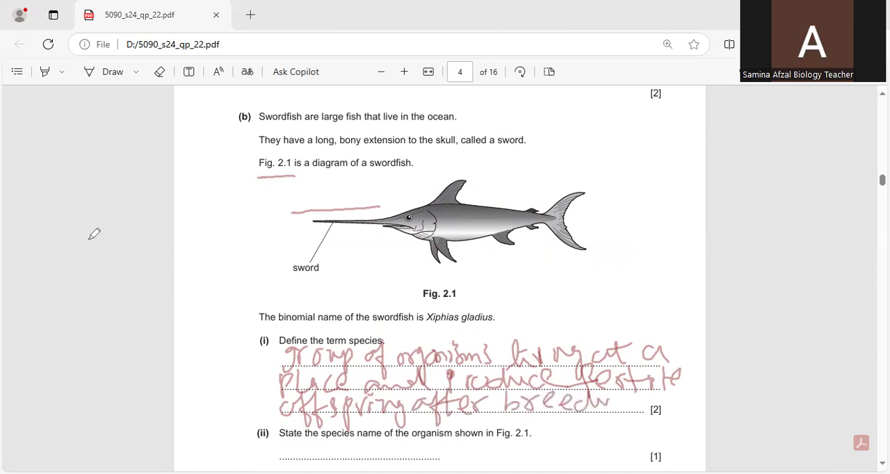
left_click_drag(605, 396, 637, 429)
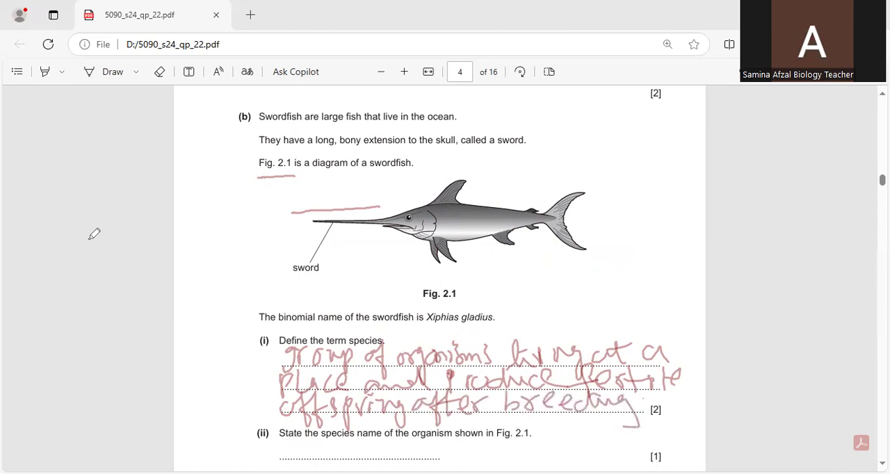
left_click(247, 71)
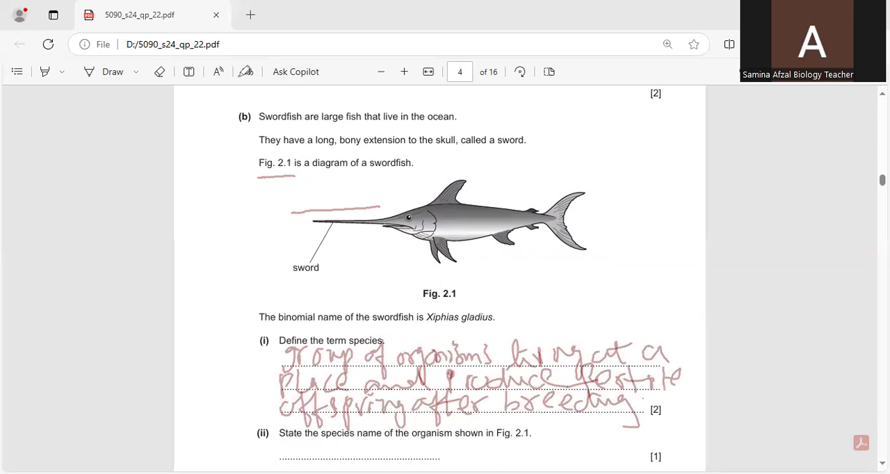
Handwrite gladius as the swordfish species name on the 2(b)(ii) answer line
scroll("up", 3)
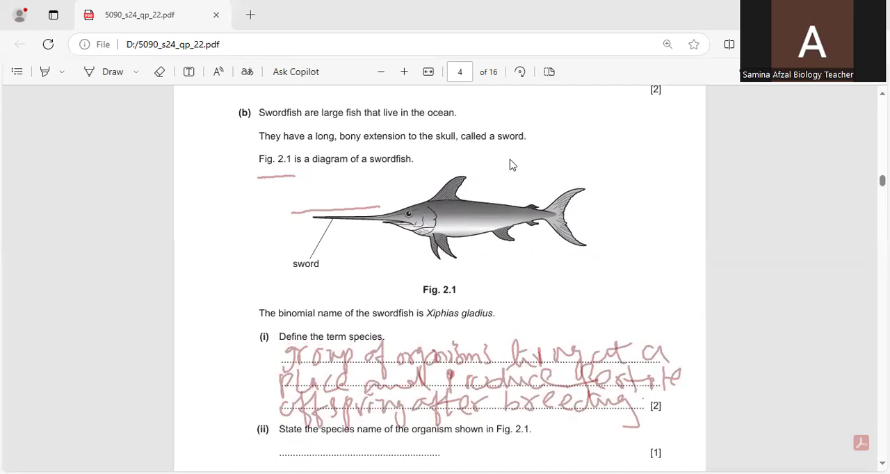
mouse_move(3, 312)
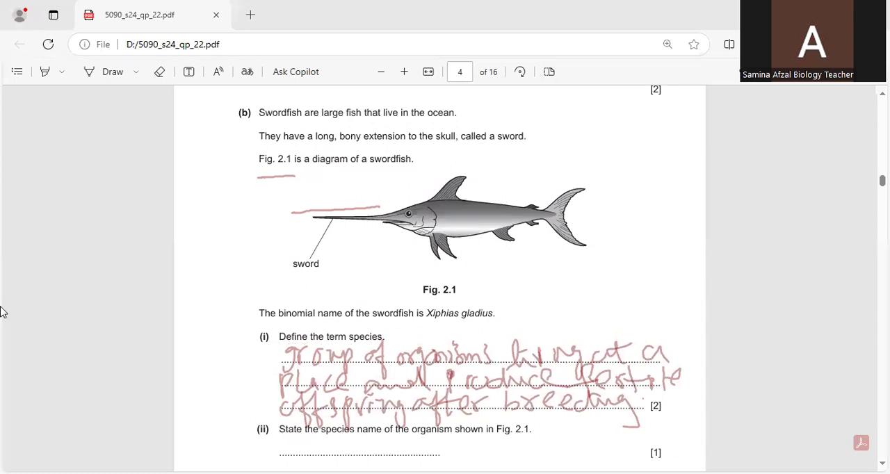
mouse_move(80, 311)
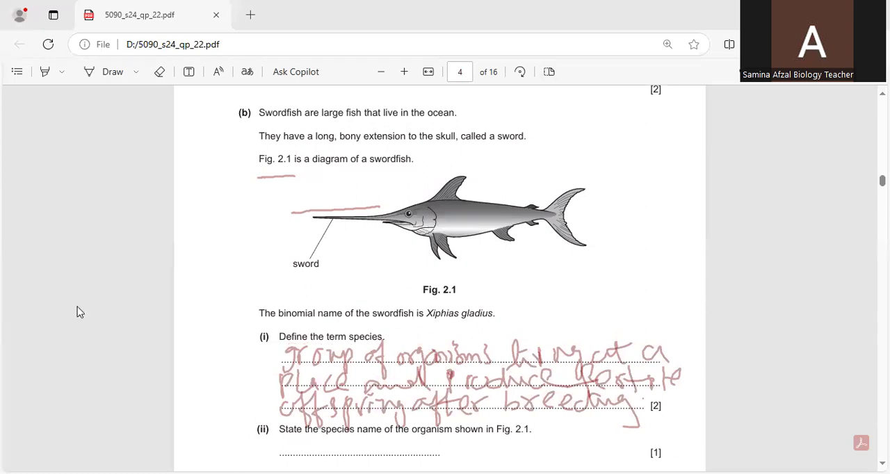
scroll("down", 3)
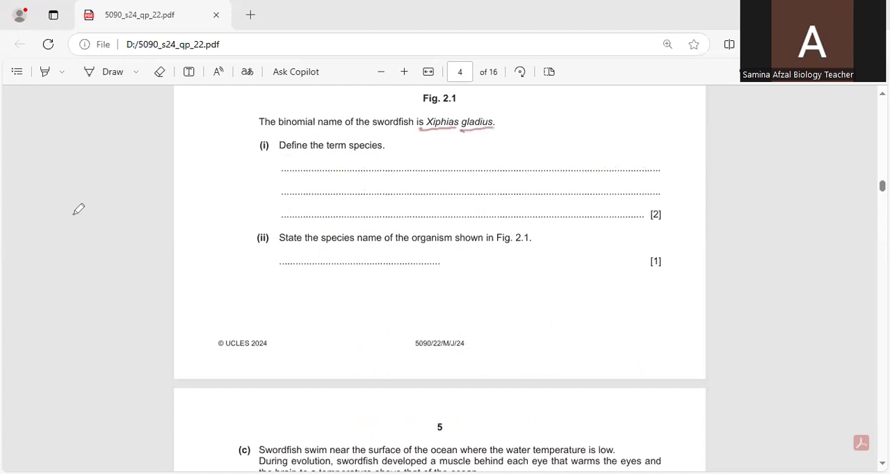
left_click_drag(326, 269, 368, 260)
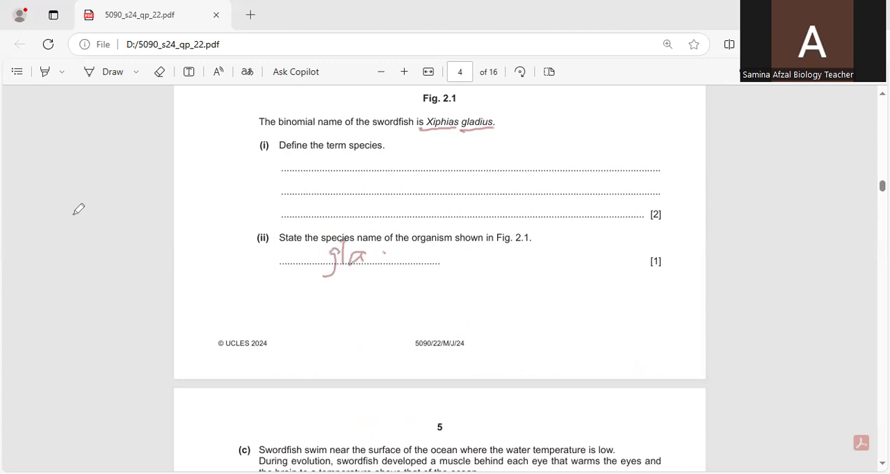
left_click_drag(369, 260, 428, 260)
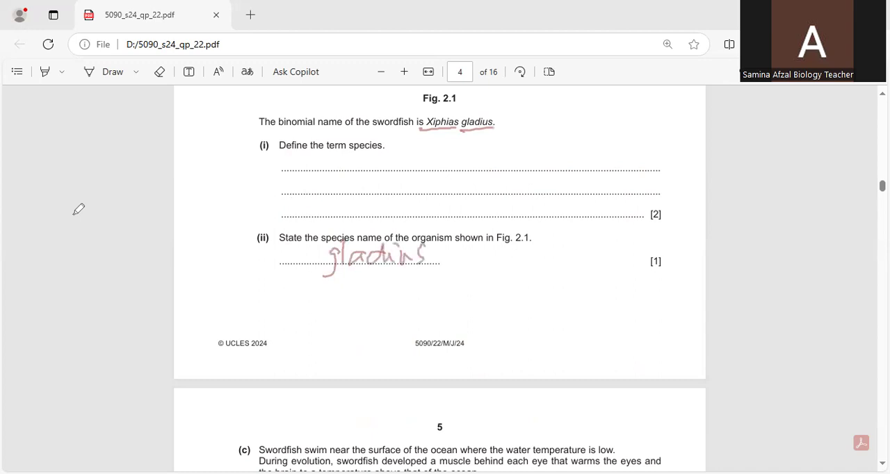
mouse_move(221, 174)
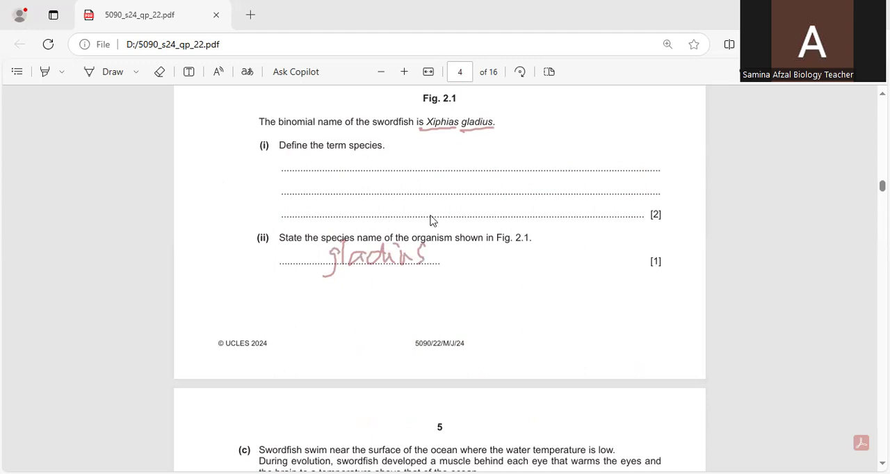
mouse_move(345, 282)
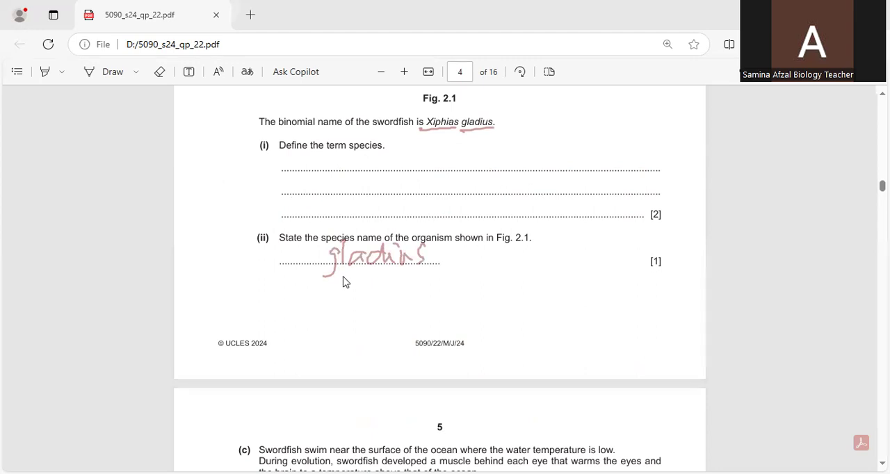
Underline the eye muscle and improved vision phrases and write Natural Selection for 2(c)(i)
scroll("down", 3)
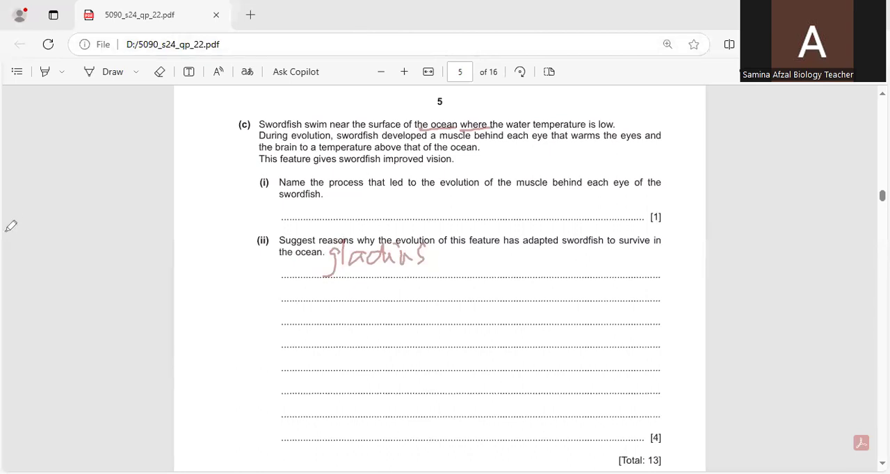
mouse_move(95, 197)
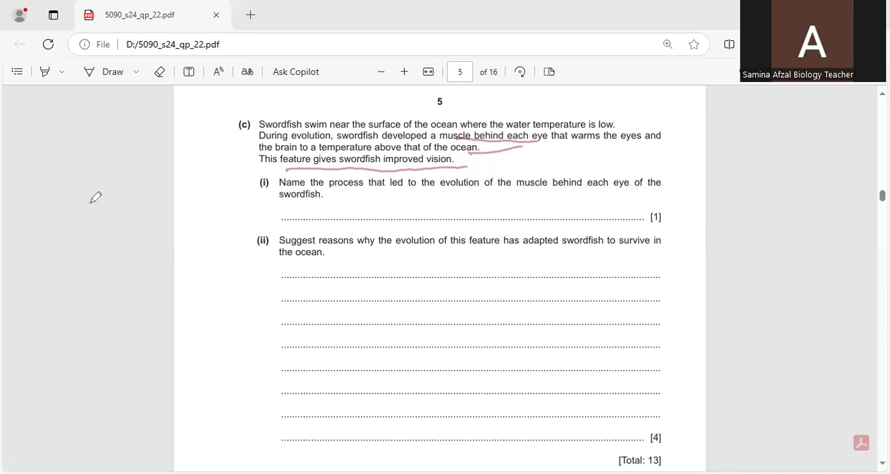
left_click_drag(535, 193, 659, 189)
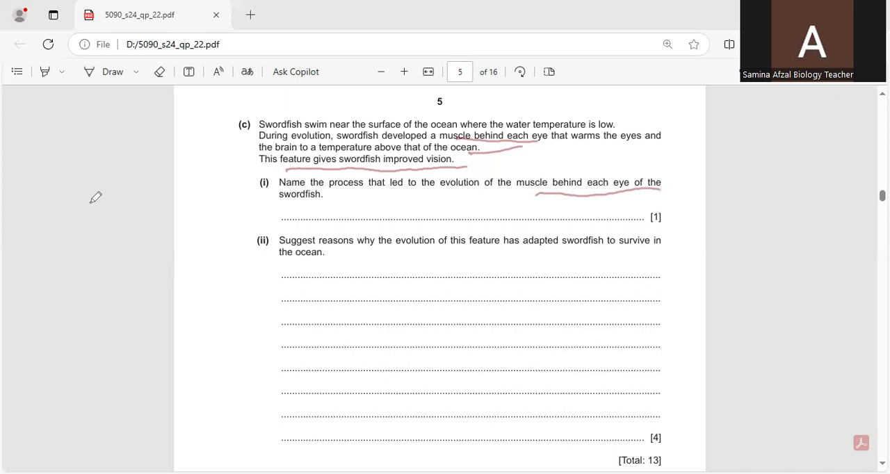
left_click_drag(308, 206, 327, 216)
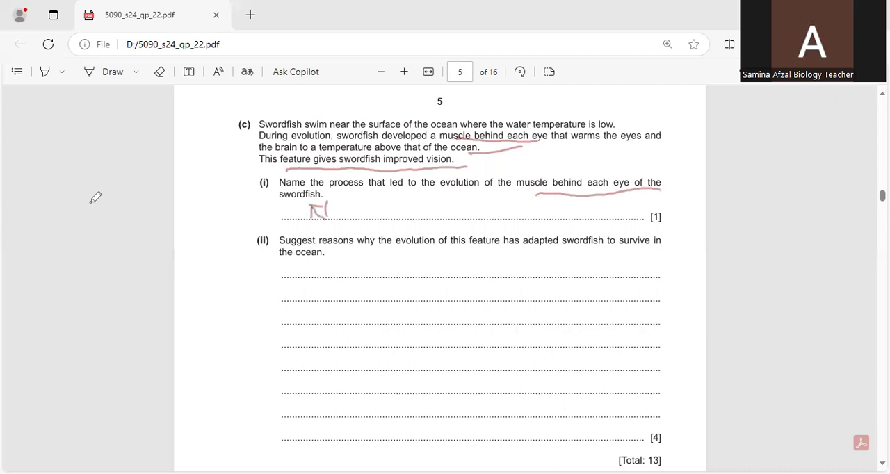
left_click_drag(326, 209, 386, 212)
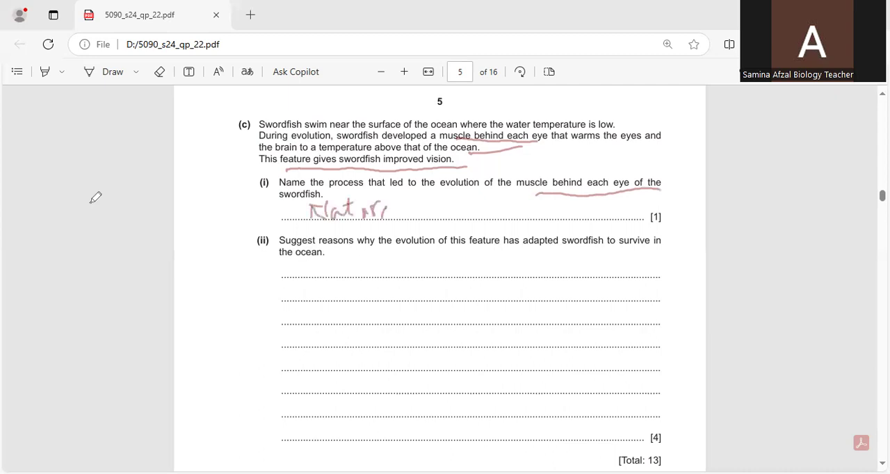
left_click_drag(389, 209, 470, 206)
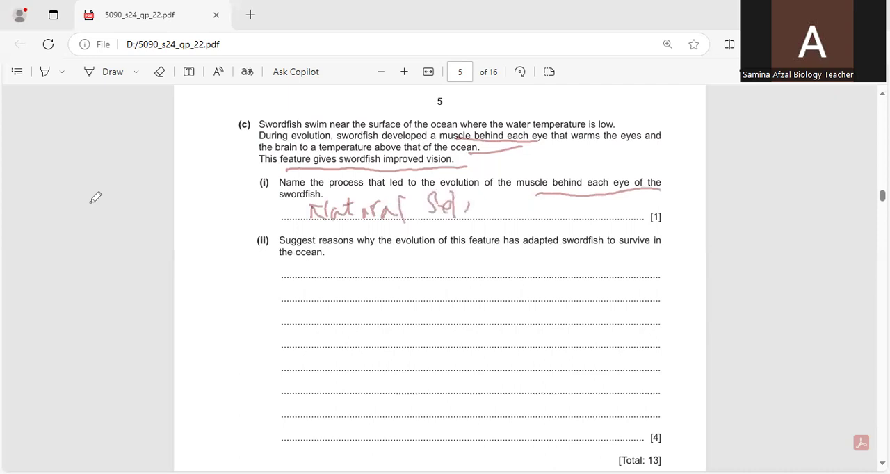
left_click_drag(459, 208, 526, 209)
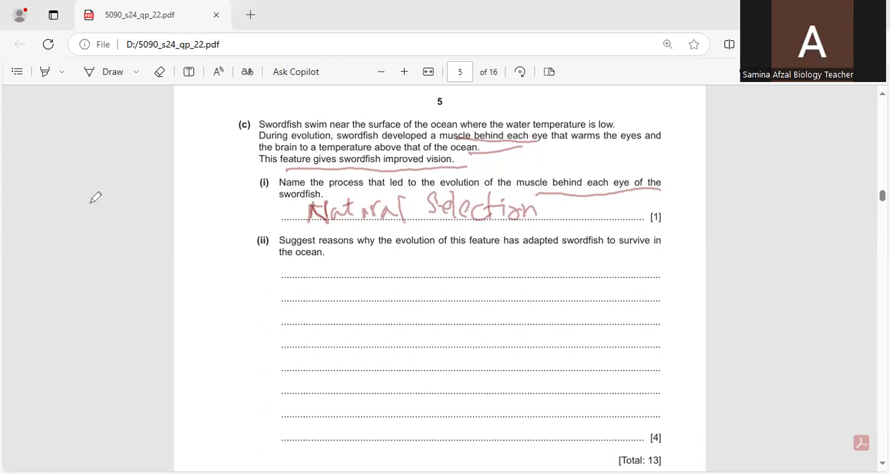
Write the first reasons for (c)(ii): getting food and protection from other organisms
left_click_drag(278, 271, 322, 271)
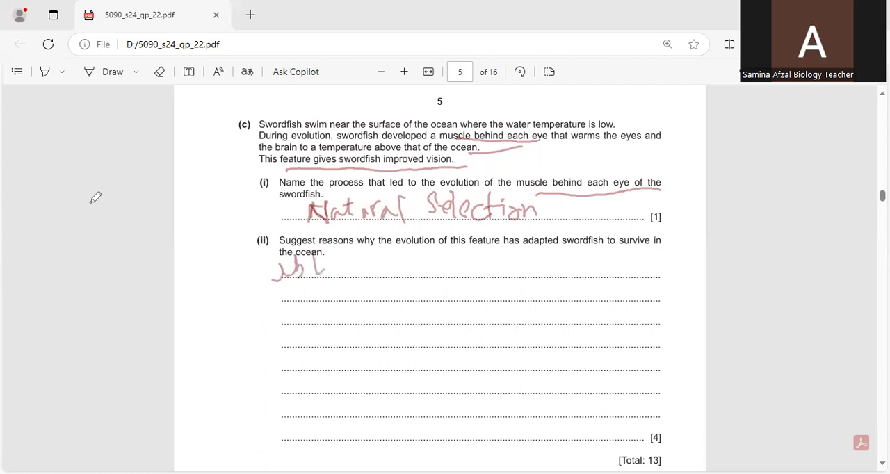
left_click_drag(326, 268, 400, 268)
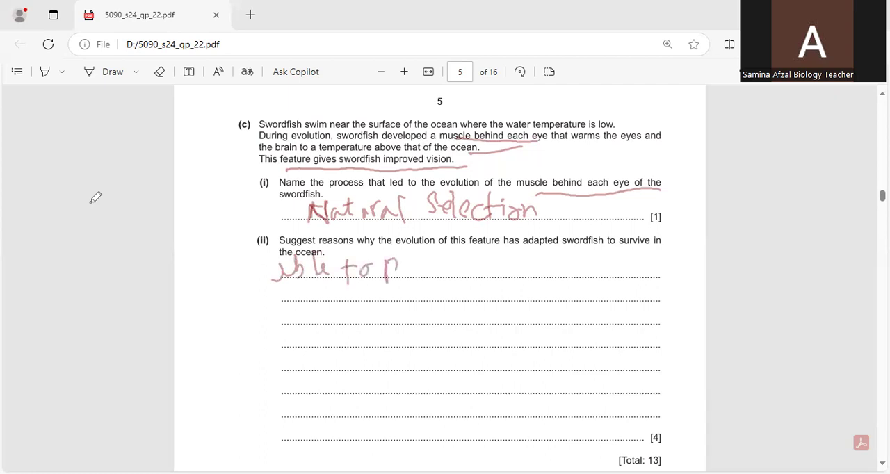
left_click_drag(400, 270, 431, 270)
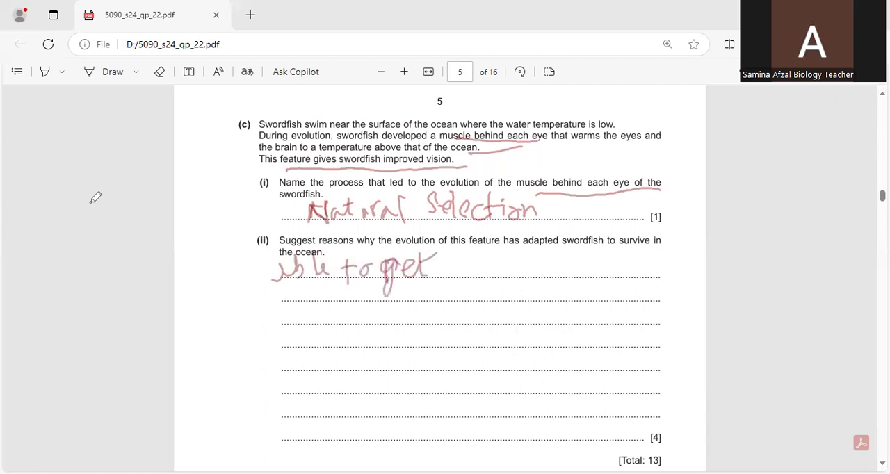
left_click_drag(434, 271, 493, 275)
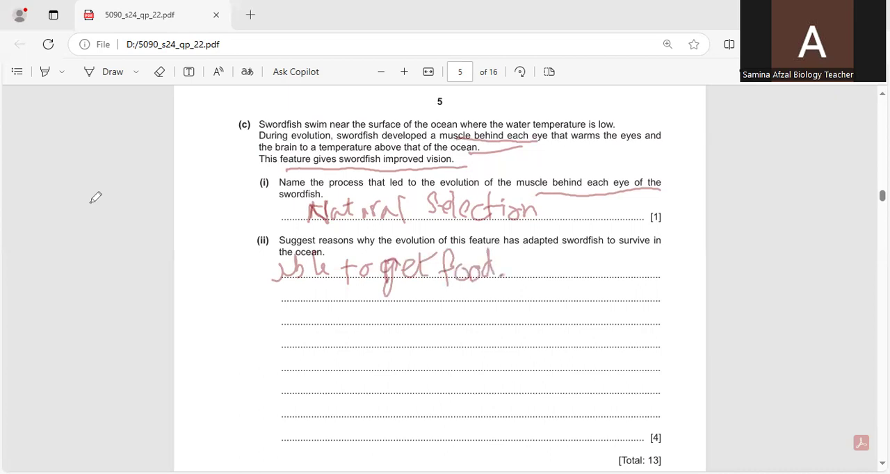
left_click_drag(517, 259, 545, 256)
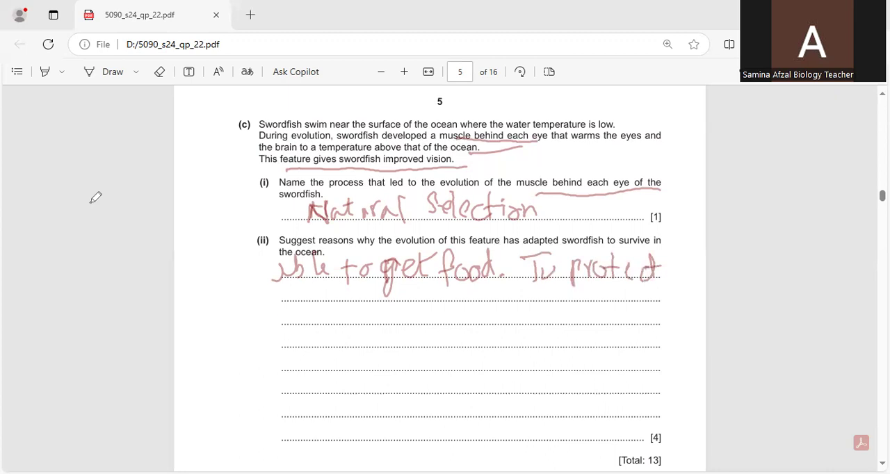
left_click_drag(278, 313, 313, 306)
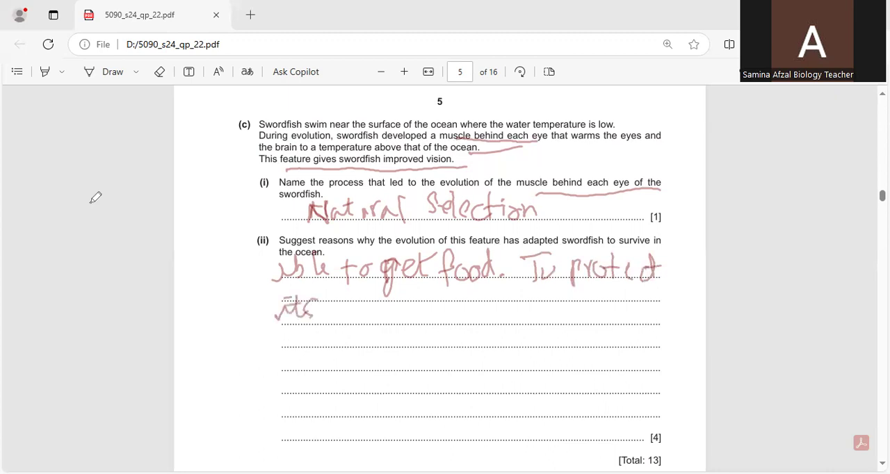
left_click_drag(317, 309, 389, 312)
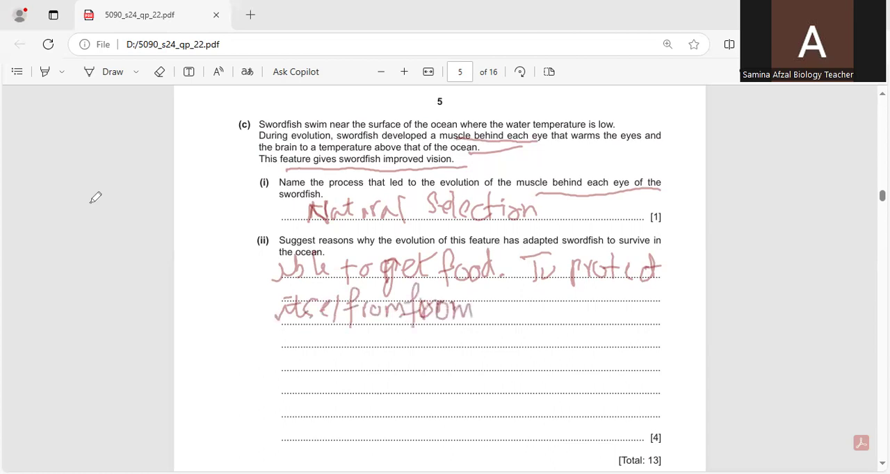
left_click_drag(490, 306, 549, 298)
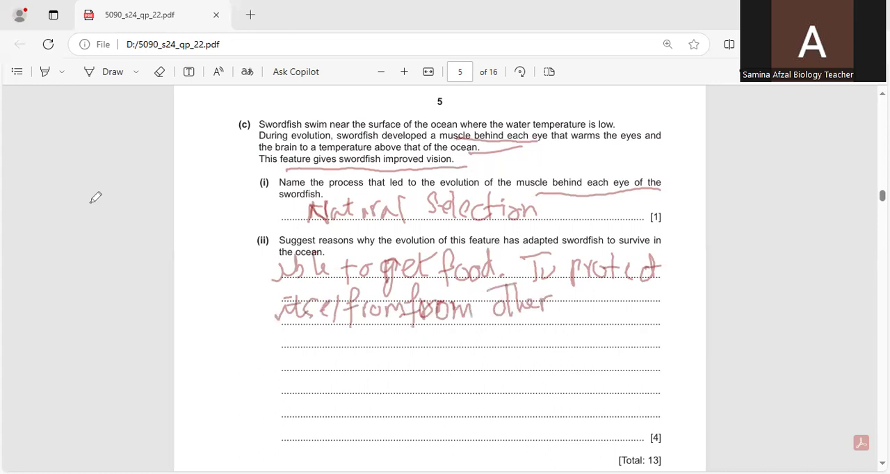
left_click_drag(556, 304, 643, 308)
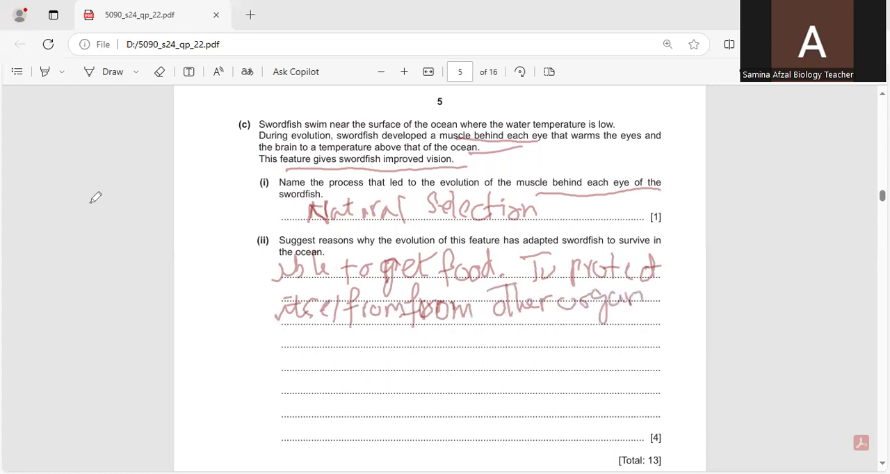
left_click_drag(633, 299, 695, 303)
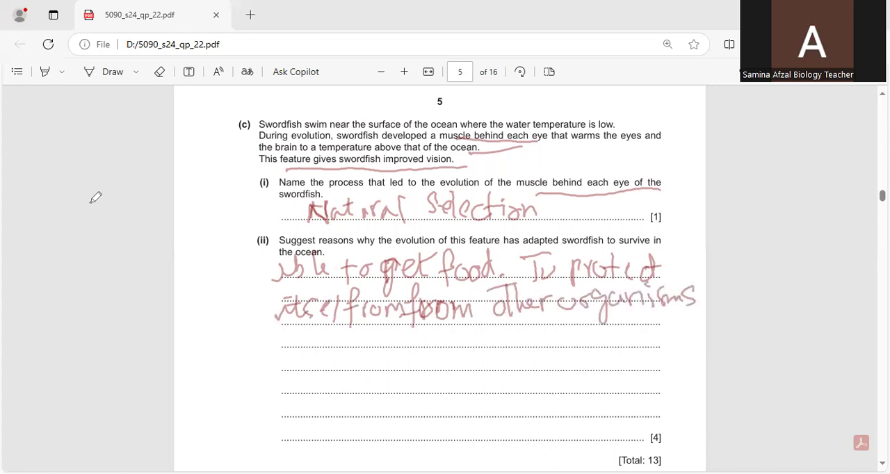
Continue: such as whale and shark, able to compete for food, shelter and mate
left_click_drag(279, 341, 382, 345)
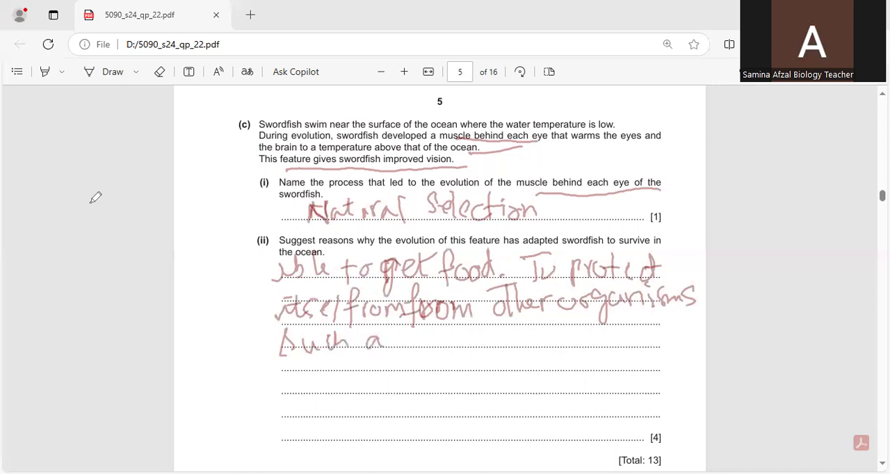
left_click_drag(396, 341, 473, 345)
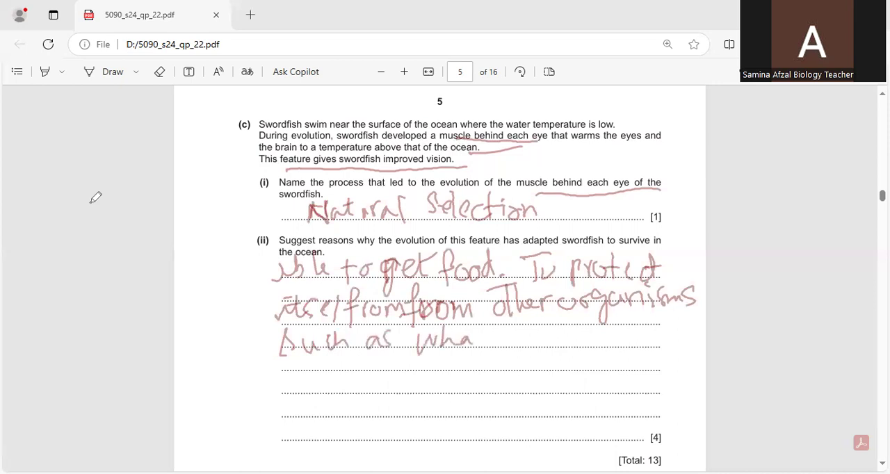
left_click_drag(472, 340, 584, 339)
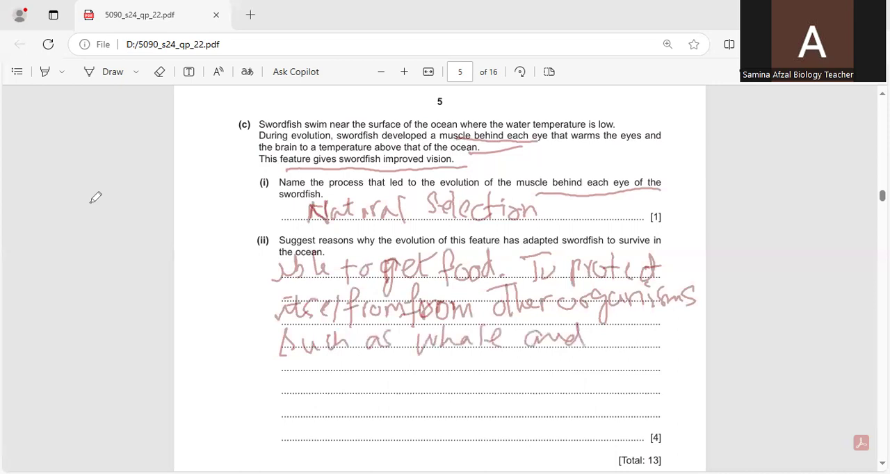
left_click_drag(605, 337, 681, 337)
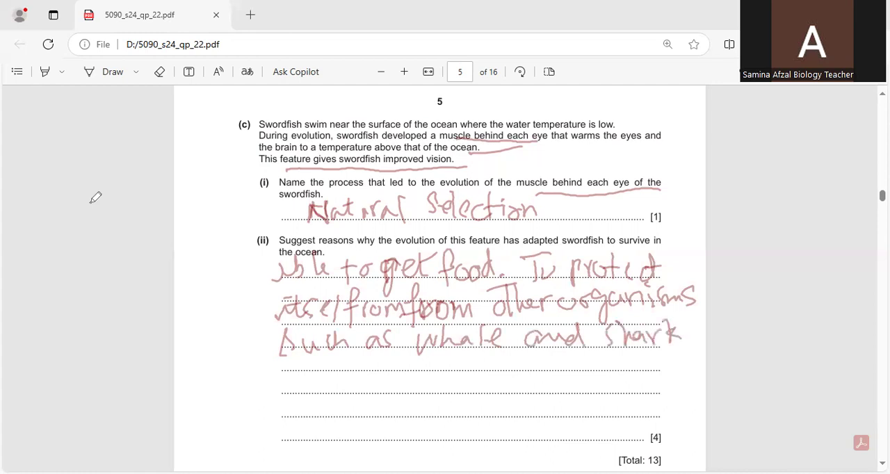
left_click_drag(681, 337, 695, 337)
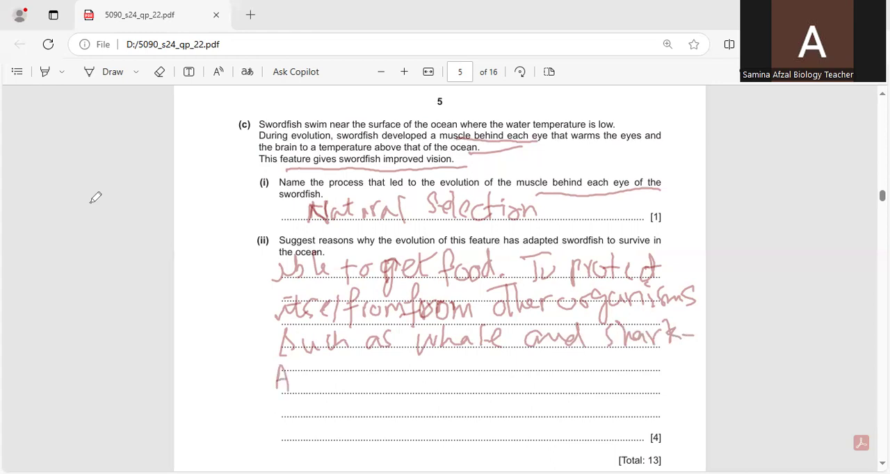
left_click_drag(278, 375, 403, 378)
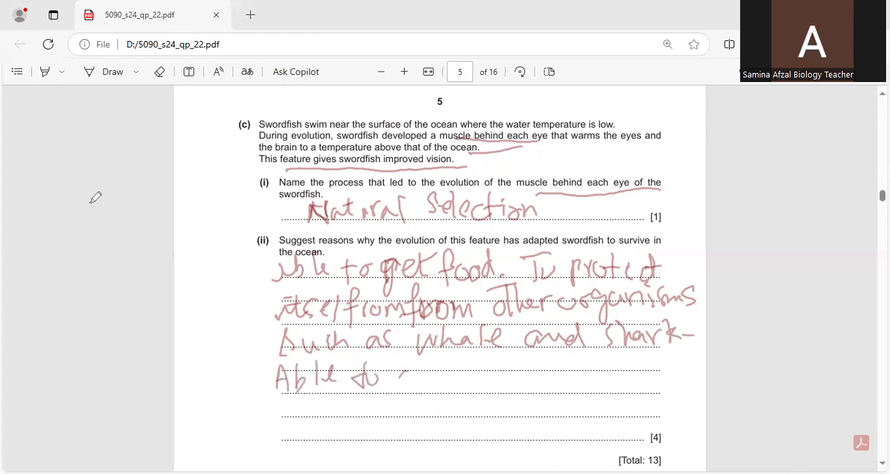
left_click_drag(396, 378, 484, 378)
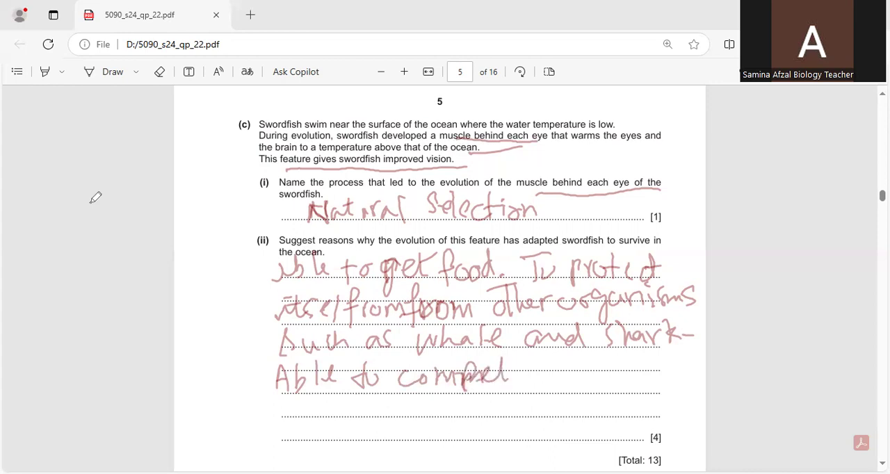
left_click_drag(487, 376, 586, 376)
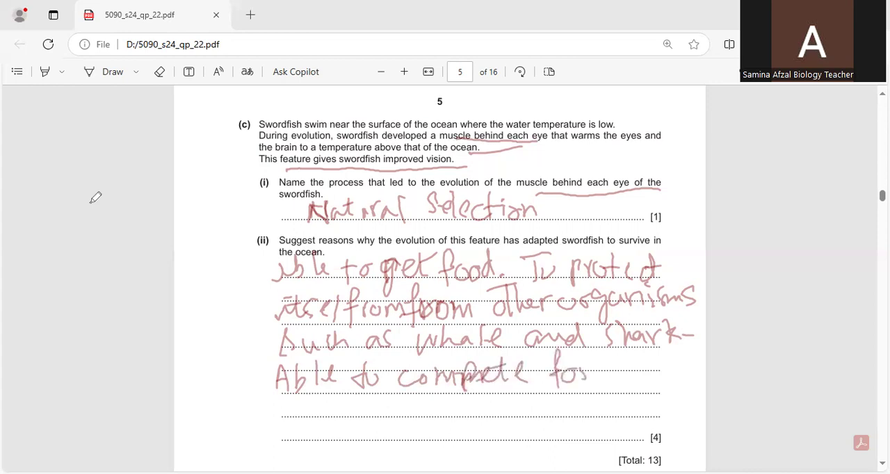
left_click_drag(591, 376, 675, 368)
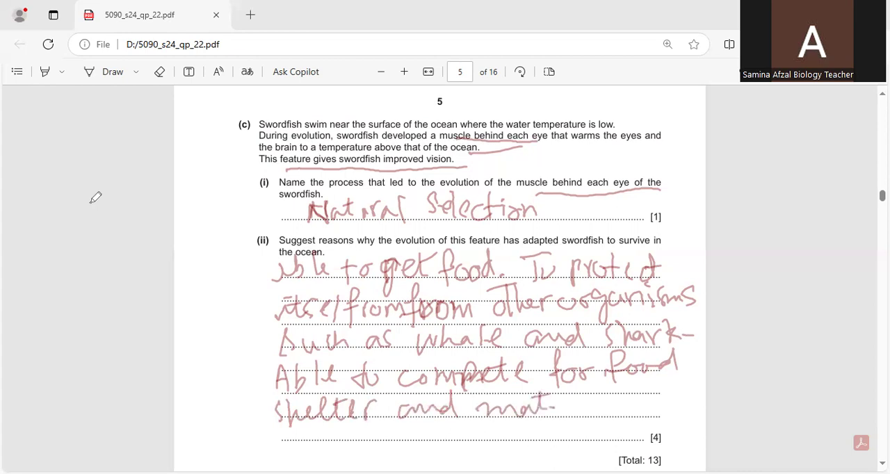
left_click_drag(554, 406, 568, 406)
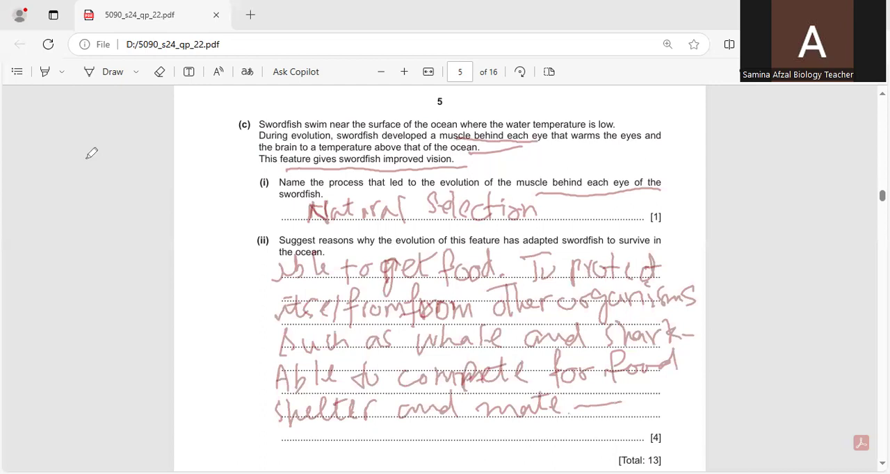
Scroll down to page 6 showing question 3(a) Table 3.1
scroll("down", 3)
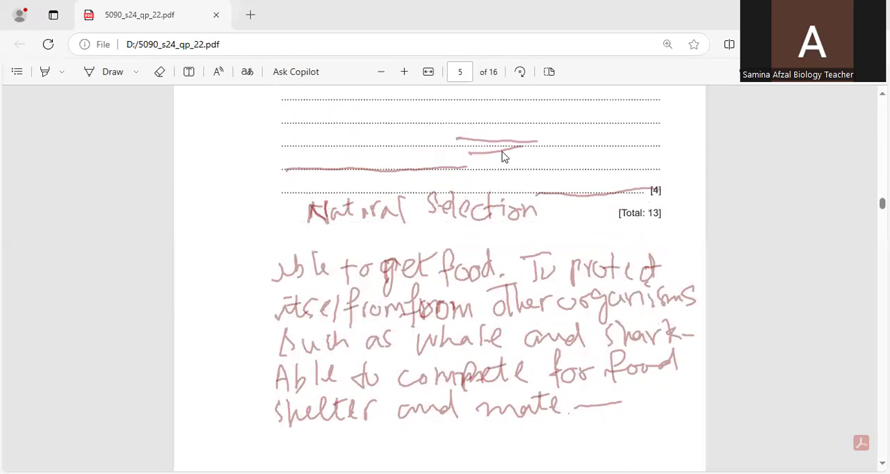
scroll("down", 3)
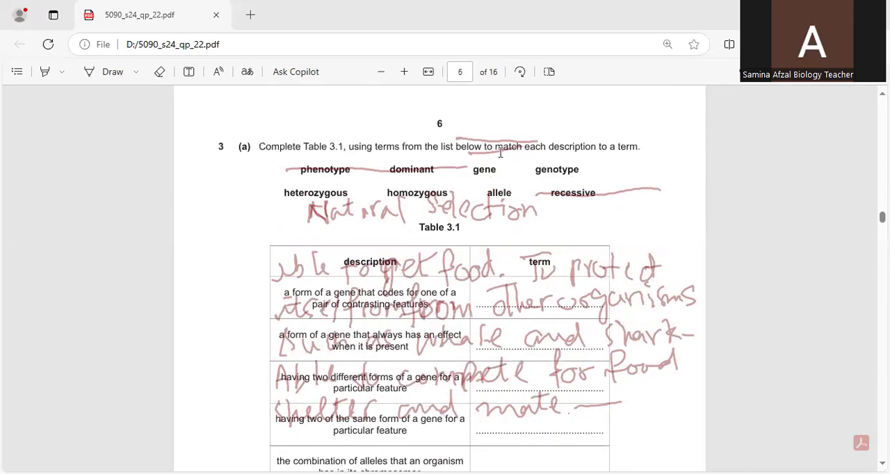
scroll("down", 3)
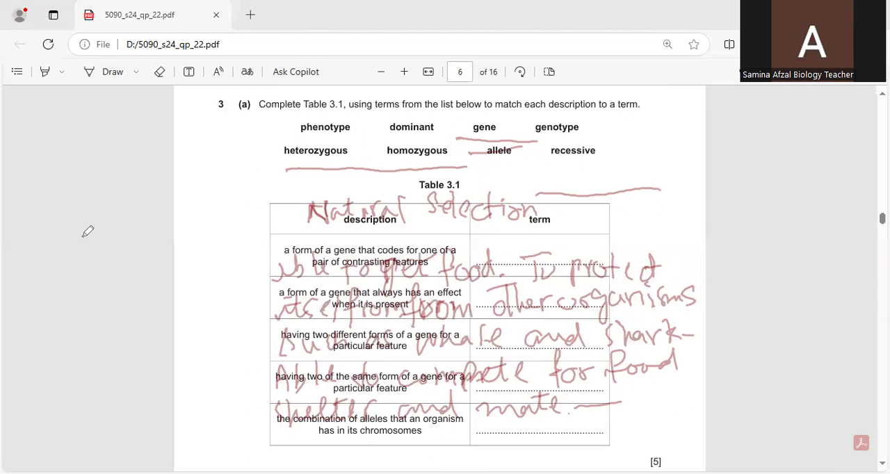
mouse_move(56, 309)
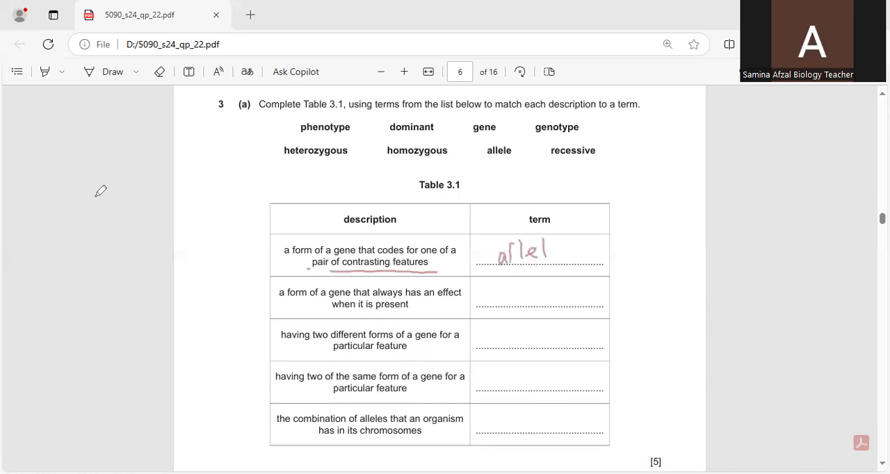
Finish handwriting allele in row one and write dominant as the second term
left_click_drag(536, 250, 556, 253)
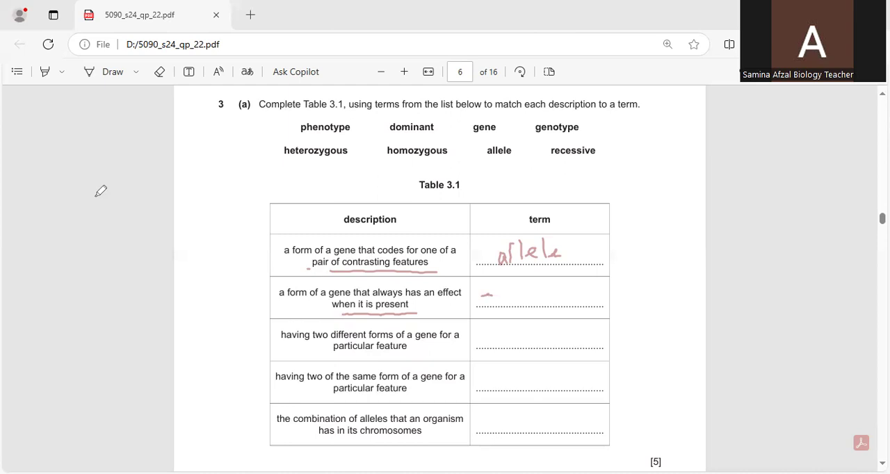
left_click_drag(478, 299, 507, 289)
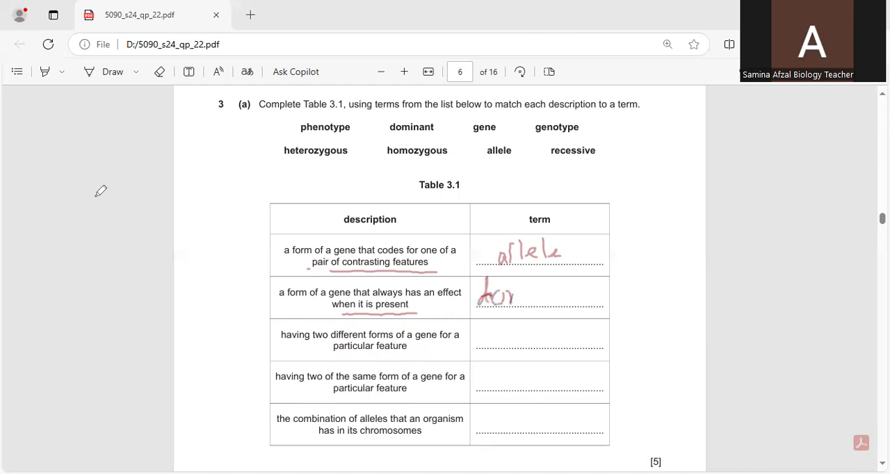
left_click_drag(514, 295, 557, 295)
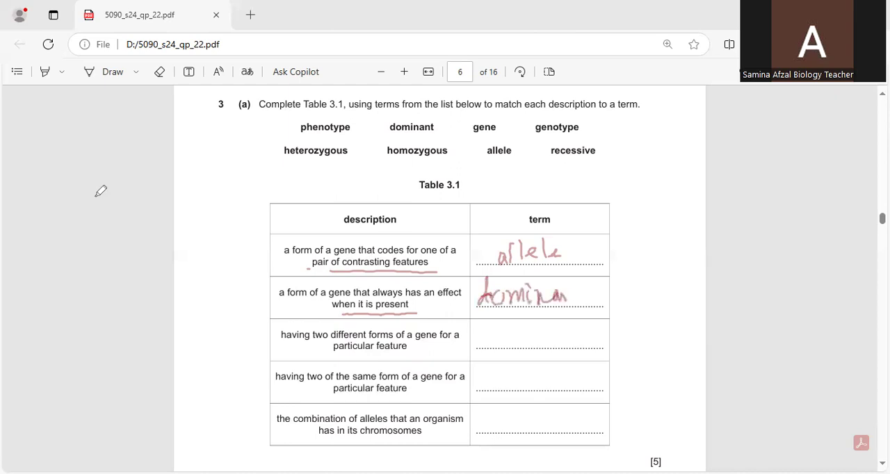
left_click_drag(549, 292, 587, 294)
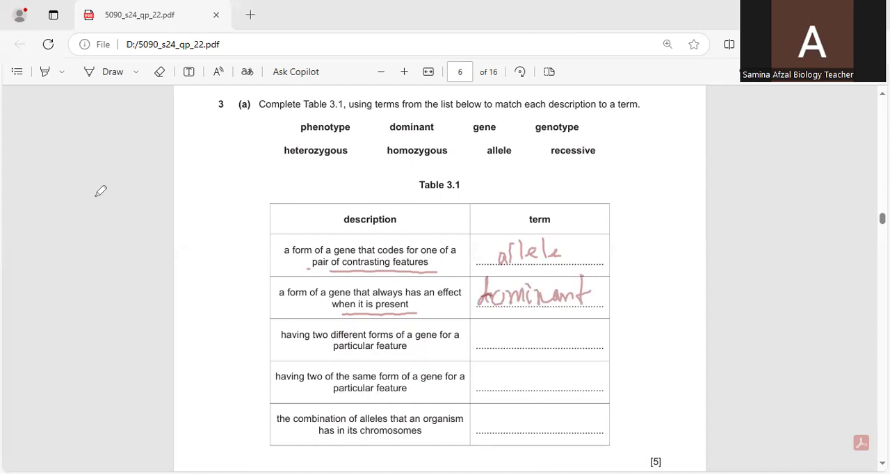
Underline heterozygous and homozygous in the word list and write them as the third and fourth terms
left_click_drag(278, 164, 358, 164)
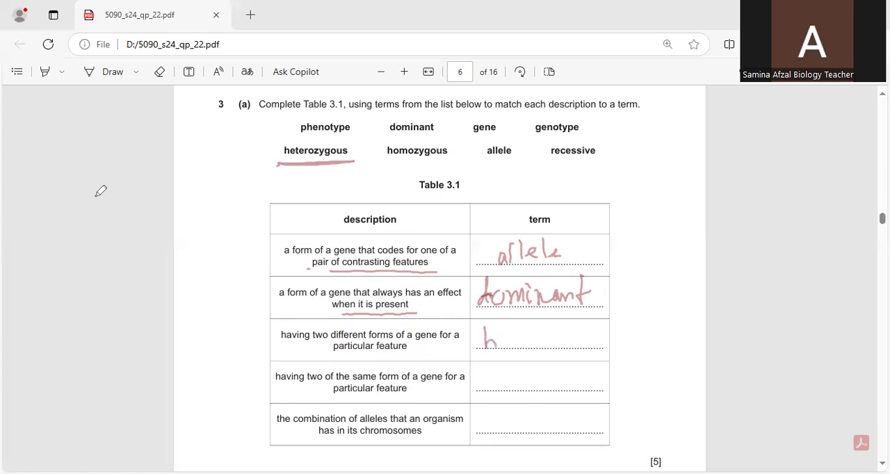
left_click_drag(490, 341, 543, 340)
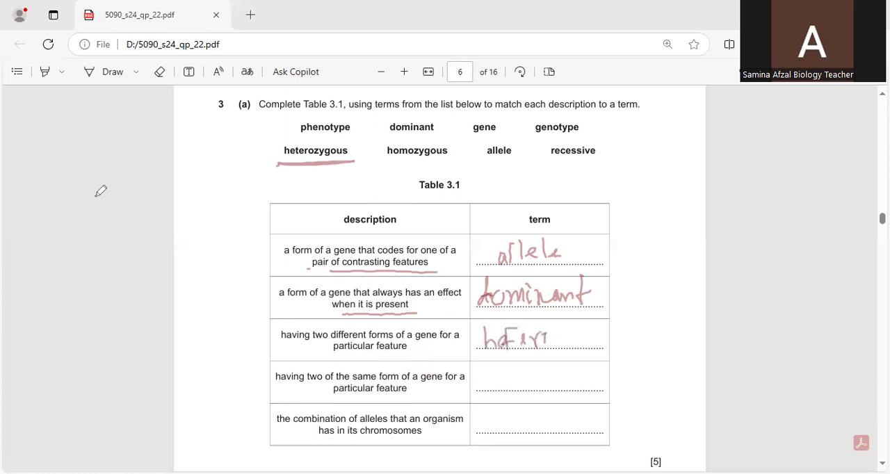
left_click_drag(542, 341, 609, 340)
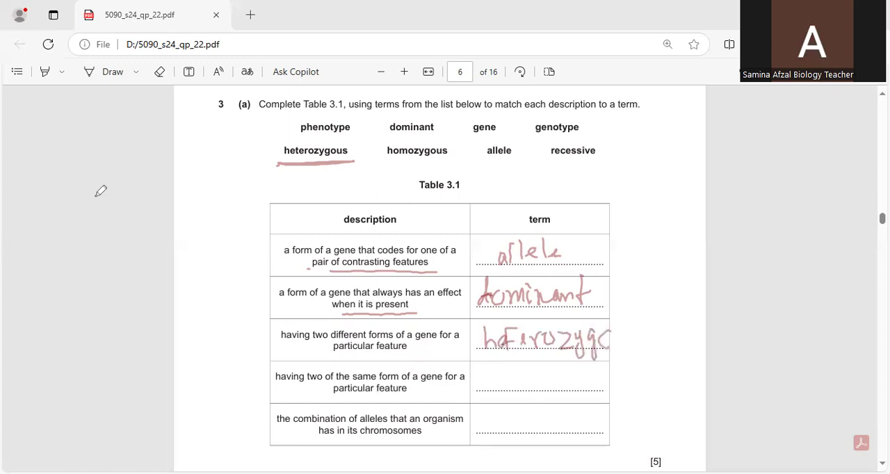
left_click_drag(605, 337, 643, 337)
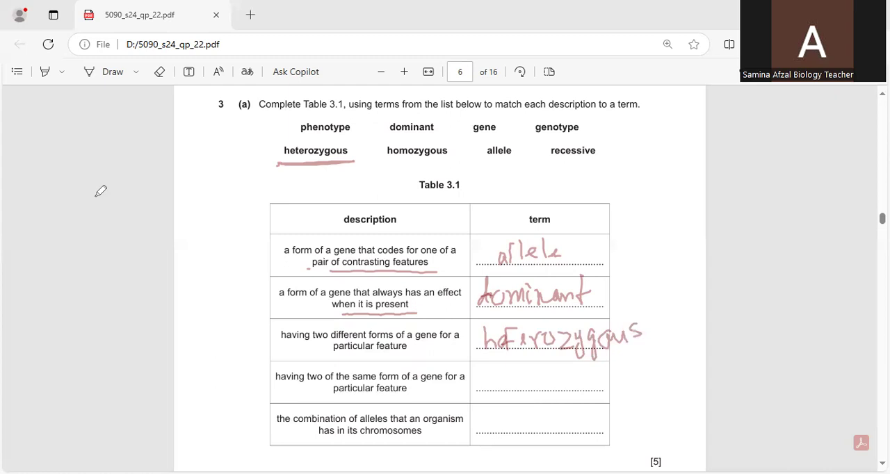
left_click_drag(384, 169, 438, 169)
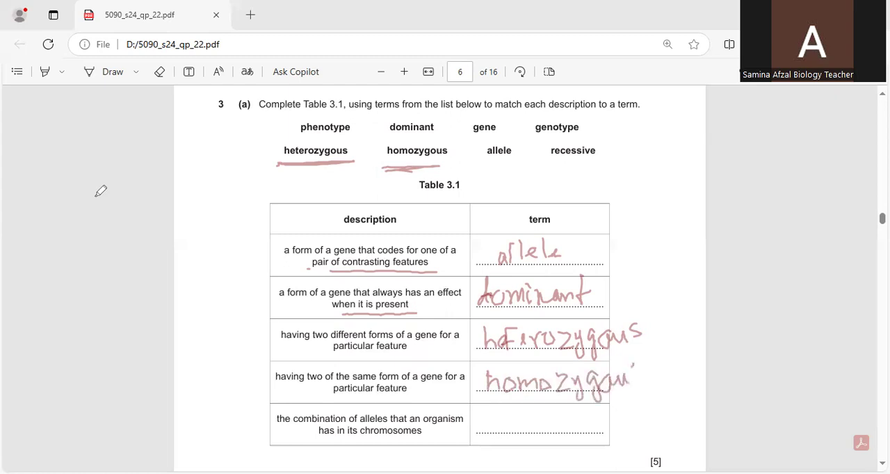
left_click_drag(626, 382, 640, 382)
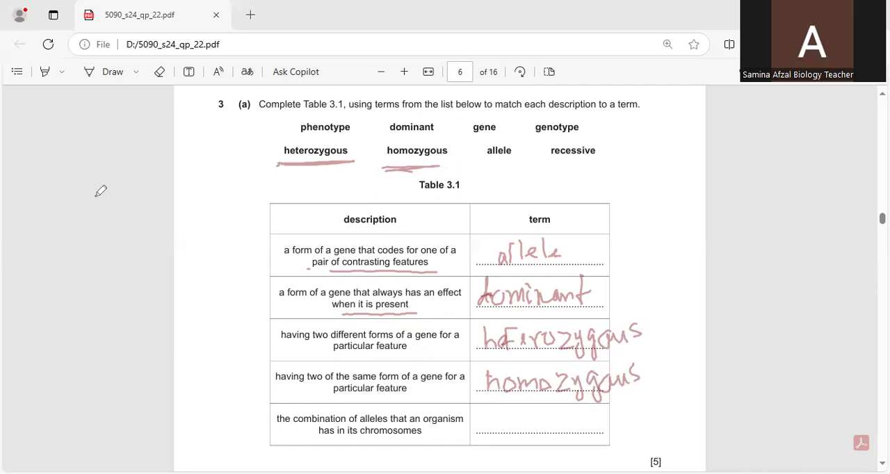
Underline genotype in the list and write it as the fifth term
left_click_drag(527, 136, 587, 132)
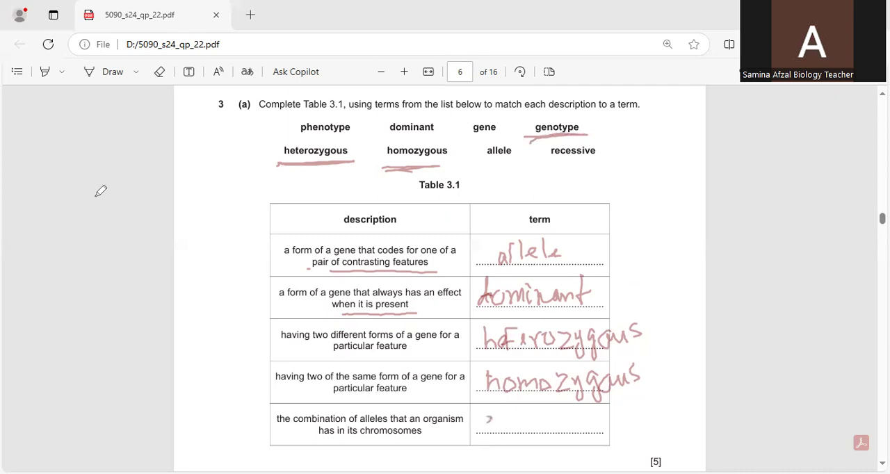
left_click_drag(484, 428, 535, 428)
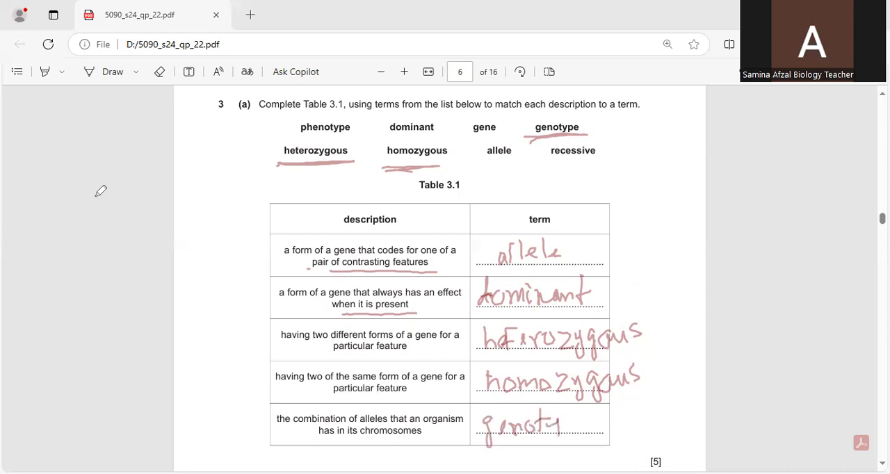
left_click_drag(556, 428, 598, 428)
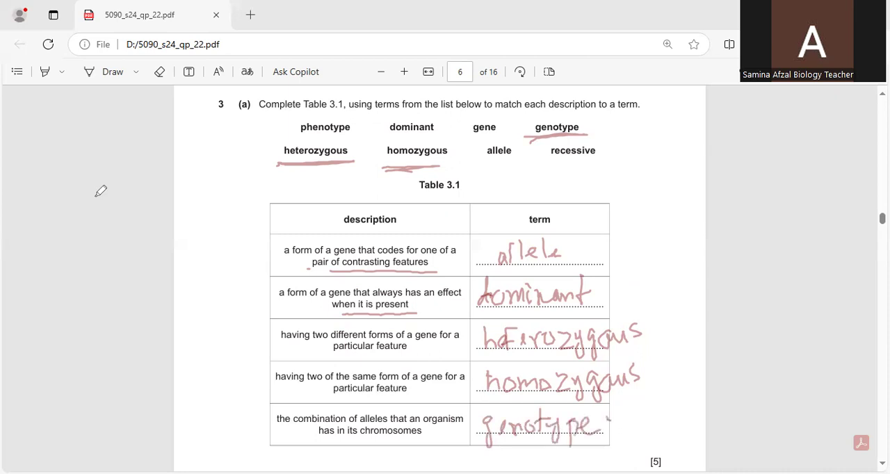
mouse_move(202, 27)
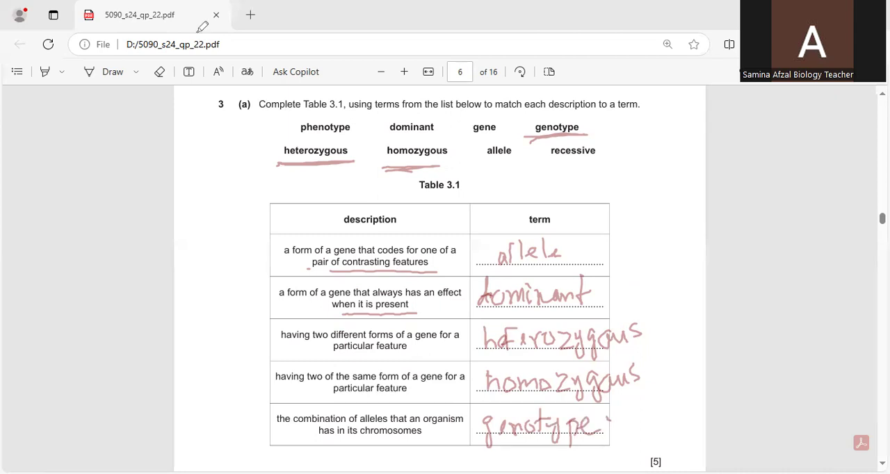
Move down to page 7 and handwrite double helix on the answer line for 3(b)(i)
scroll("down", 3)
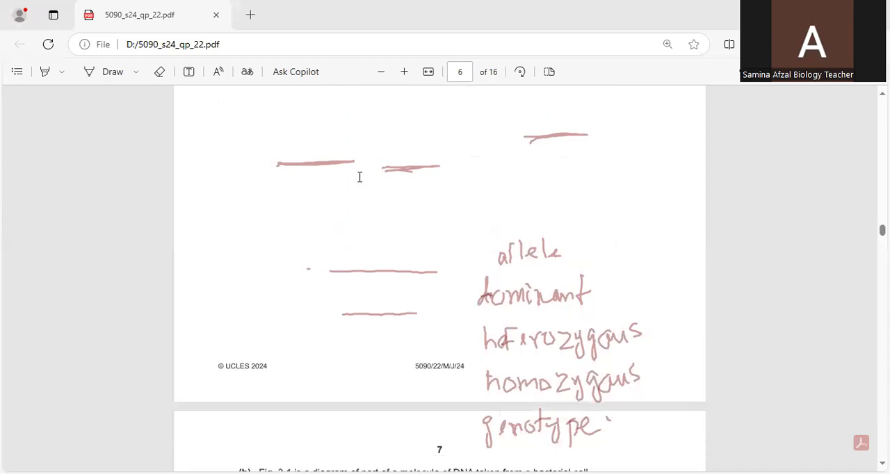
scroll("down", 3)
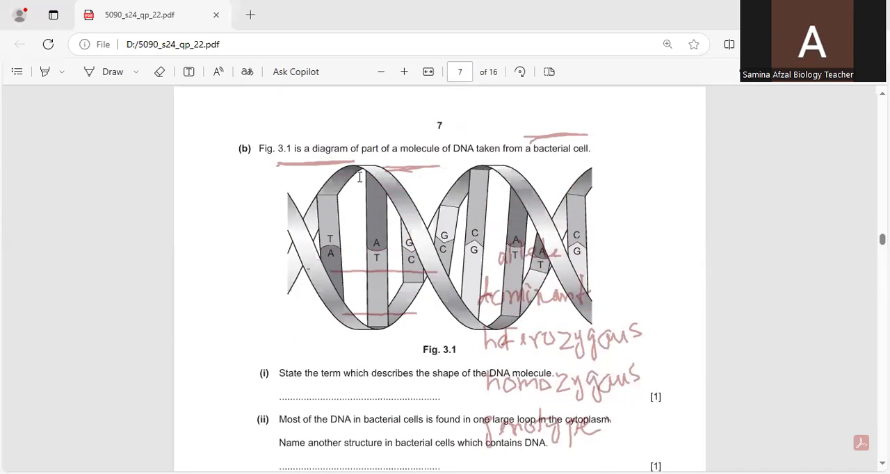
mouse_move(134, 235)
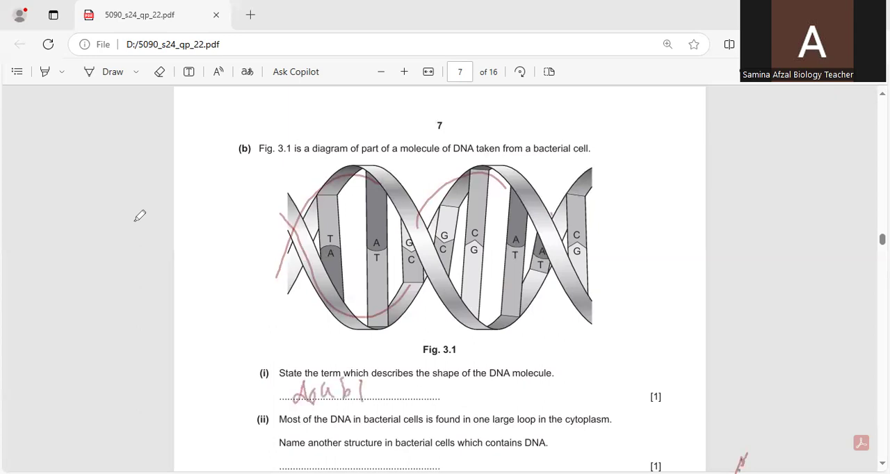
left_click_drag(364, 390, 438, 390)
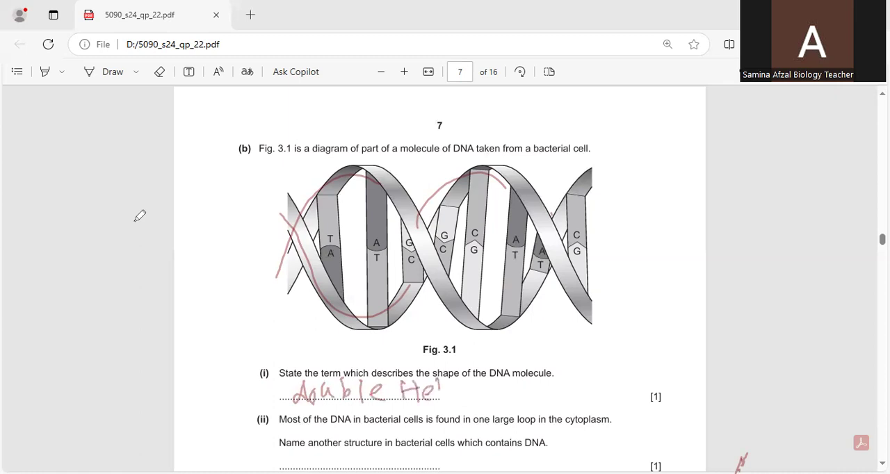
left_click_drag(438, 389, 475, 400)
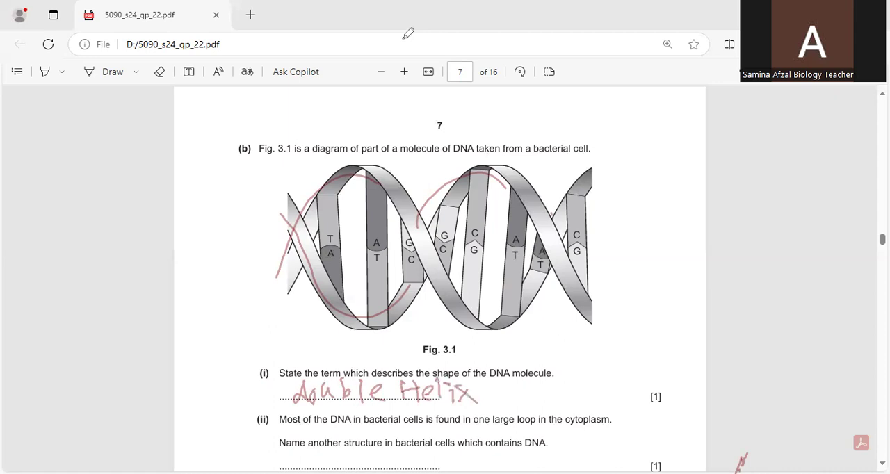
mouse_move(445, 203)
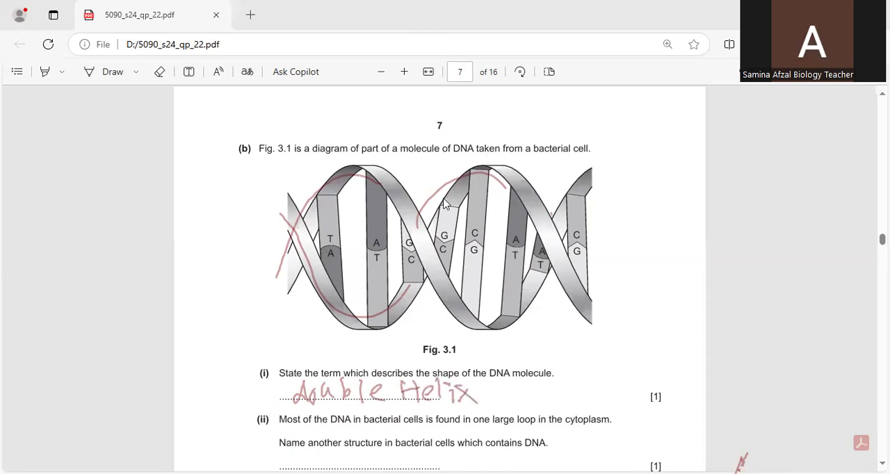
Handwrite plasmid for (ii), nitrogen base for (iii), and underline the letters A, T, G and C
scroll("down", 3)
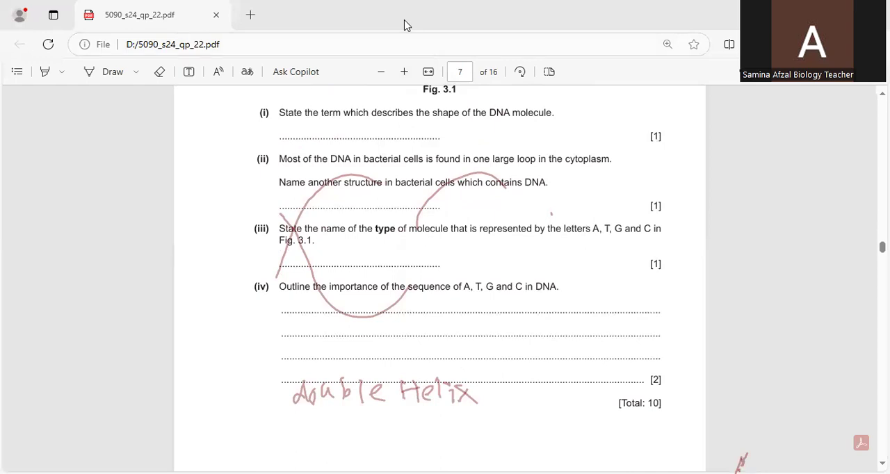
mouse_move(119, 126)
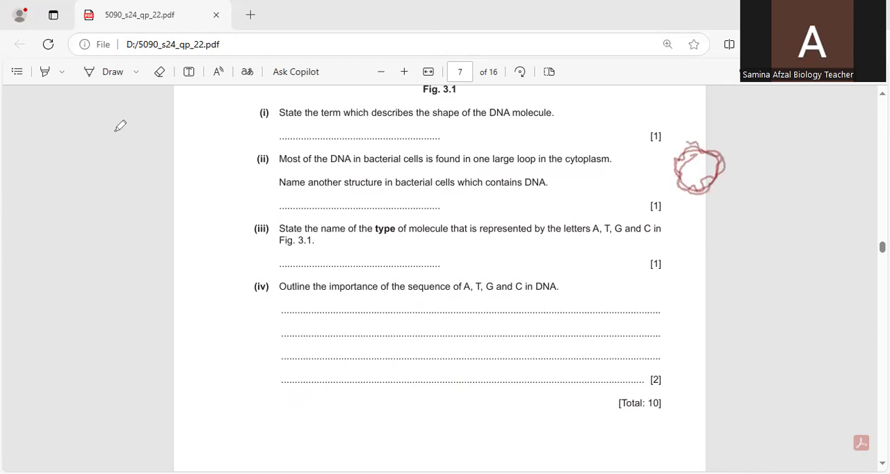
left_click_drag(359, 206, 404, 202)
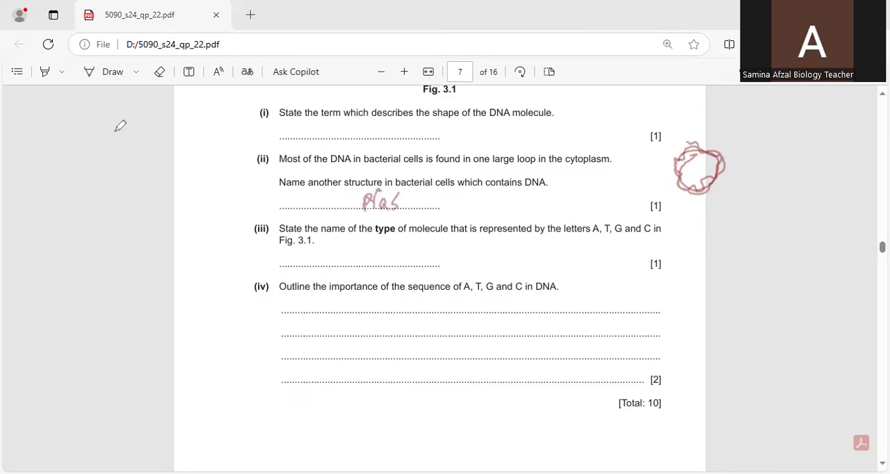
left_click_drag(389, 202, 462, 206)
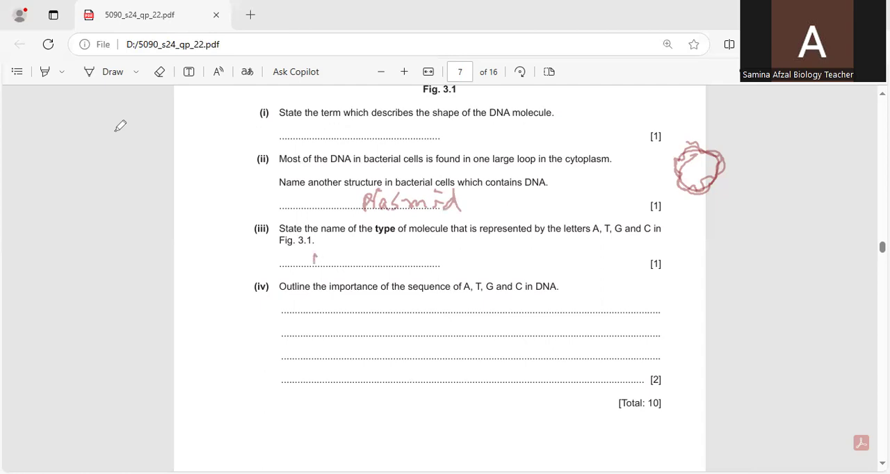
left_click_drag(313, 257, 372, 257)
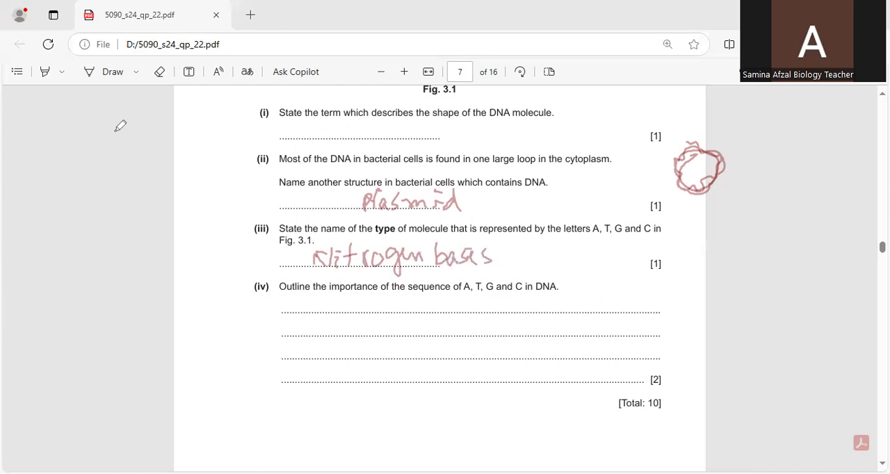
left_click_drag(584, 242, 661, 242)
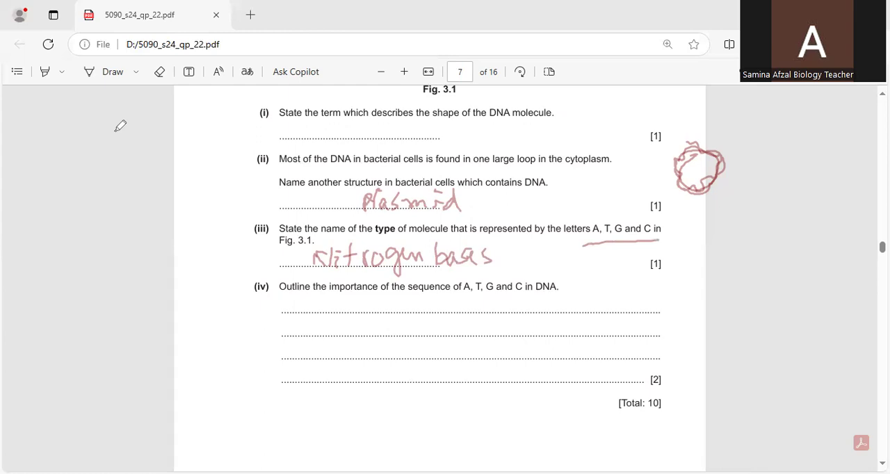
Rewrite Double Helix on the (i) answer line
left_click_drag(309, 132, 322, 125)
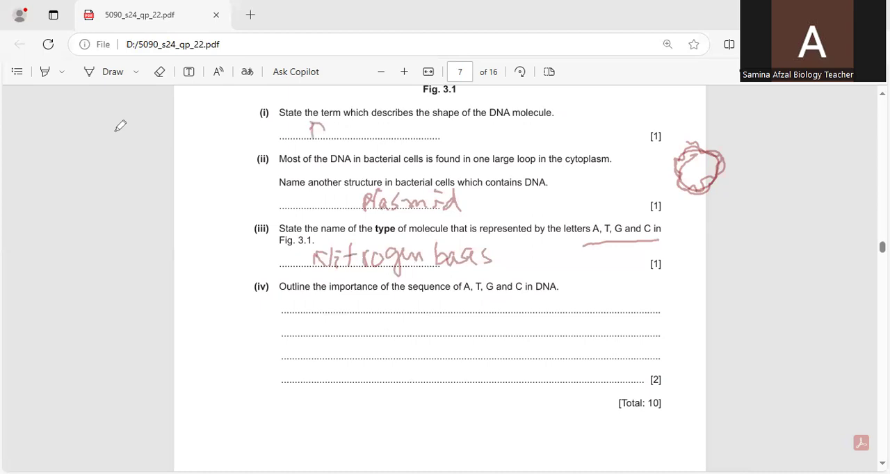
left_click_drag(309, 132, 386, 128)
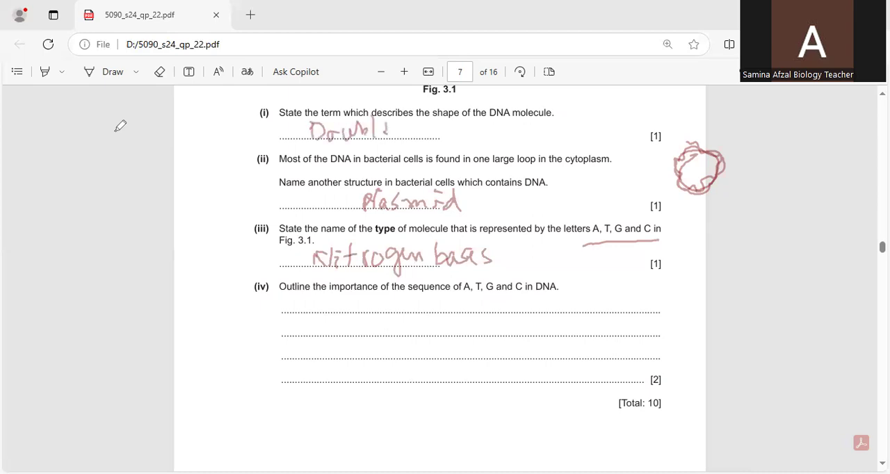
left_click_drag(396, 128, 456, 136)
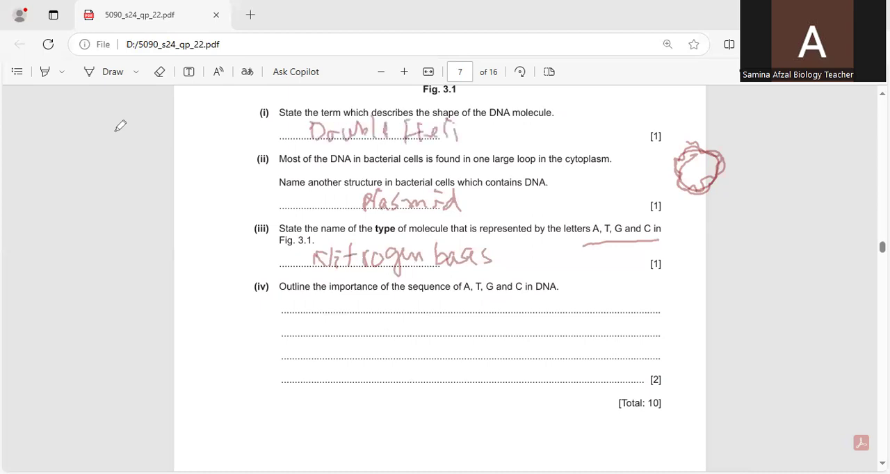
Complete Helix on (i) and note in the margin that three nitrogen bases give one amino acid
left_click_drag(452, 128, 476, 142)
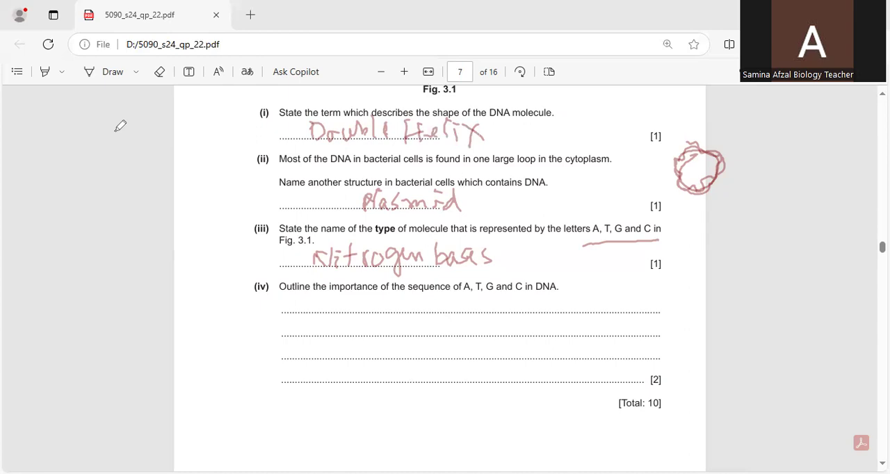
left_click_drag(462, 299, 501, 299)
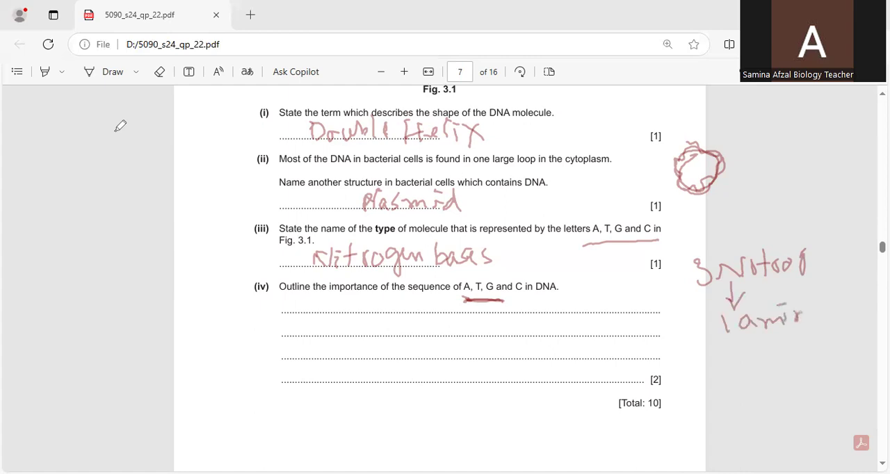
left_click_drag(793, 313, 859, 312)
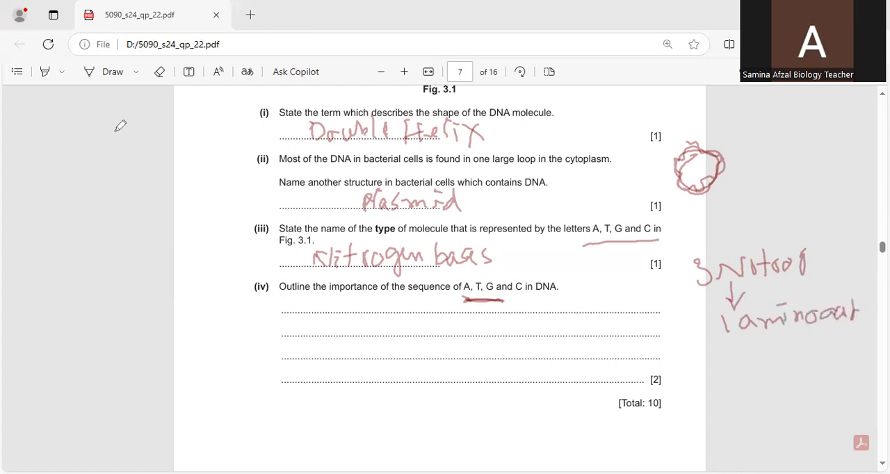
Handwrite formation of protein on the first (iv) answer line
left_click_drag(312, 306, 312, 325)
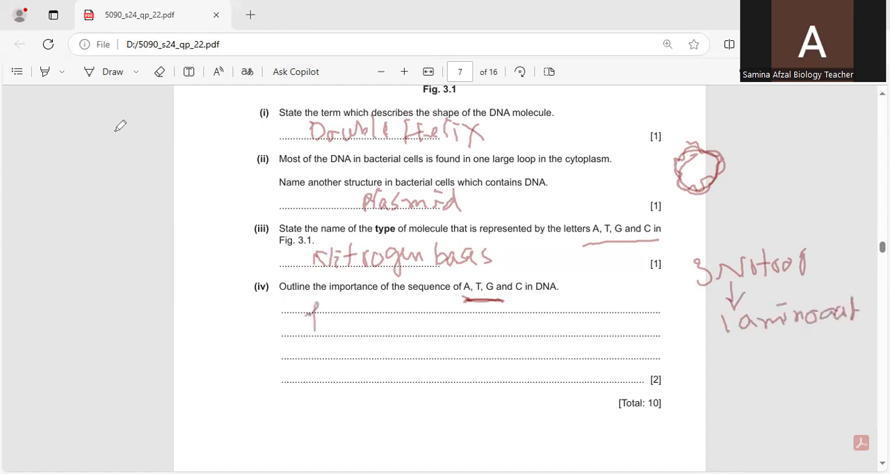
left_click_drag(299, 323, 368, 320)
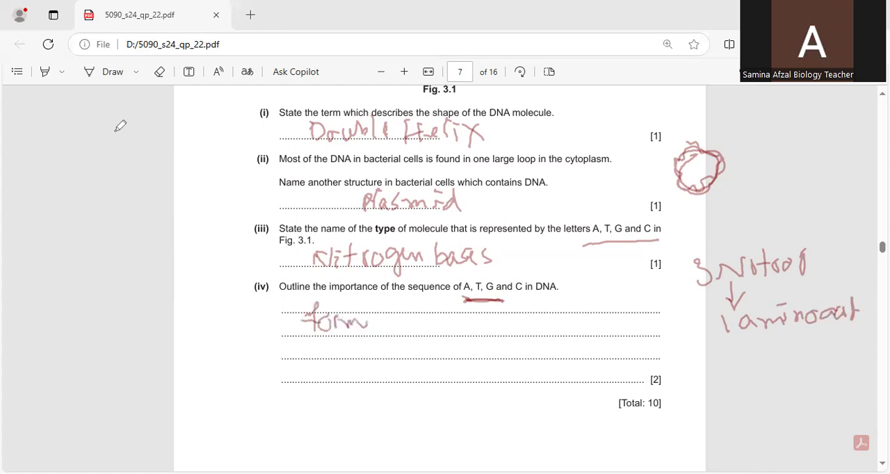
left_click_drag(368, 319, 431, 319)
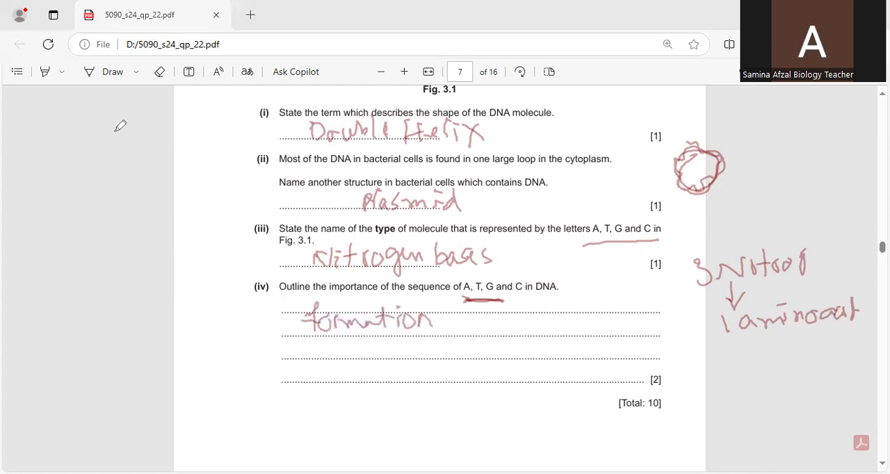
left_click_drag(445, 320, 508, 320)
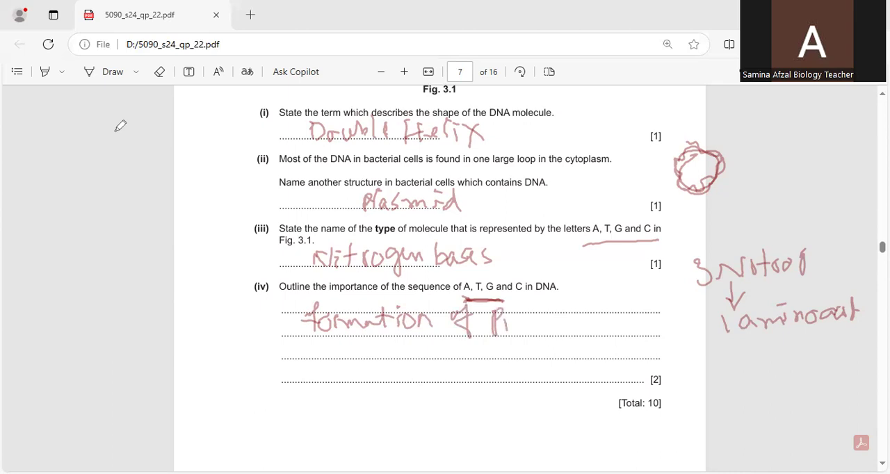
left_click_drag(498, 320, 577, 327)
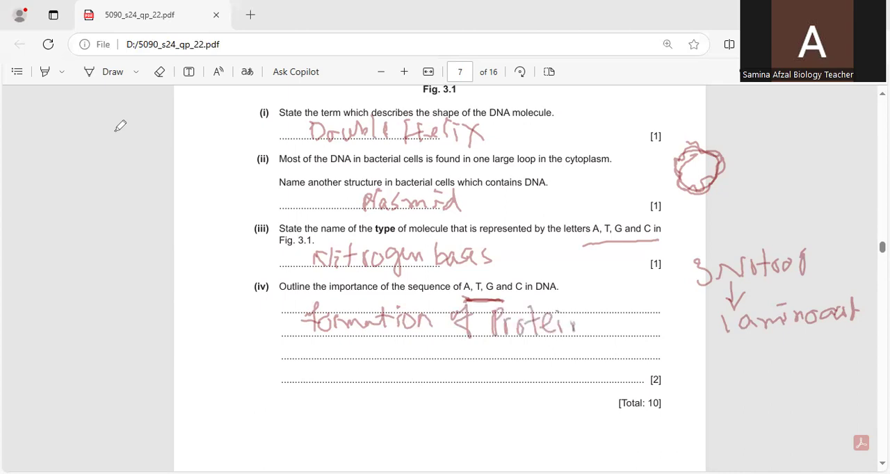
Write sequence of protein on the second line, bracket the two-line answer and underline in DNA
left_click_drag(306, 348, 313, 365)
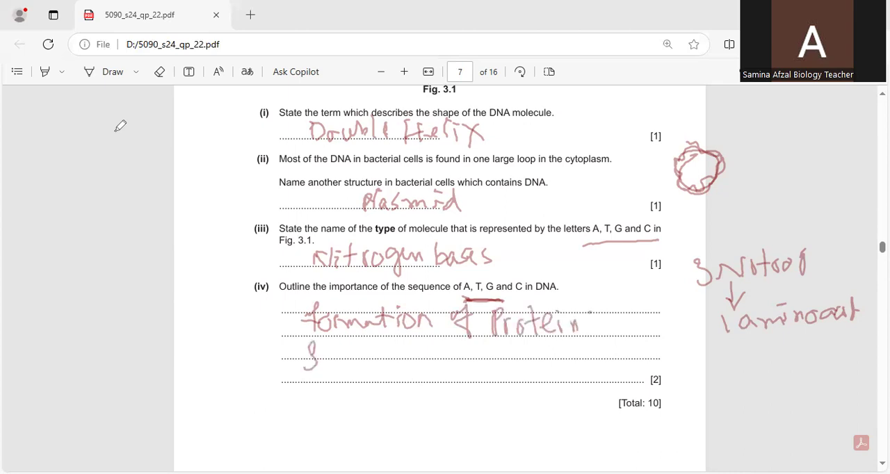
left_click_drag(303, 362, 401, 362)
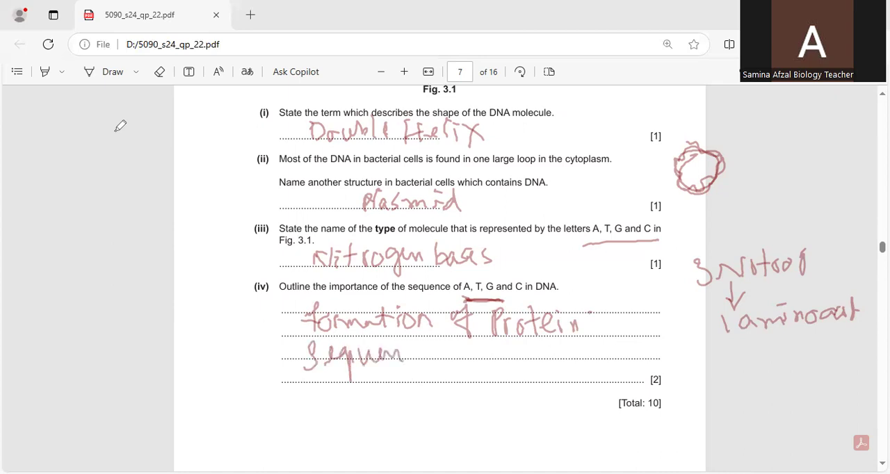
left_click_drag(401, 359, 514, 359)
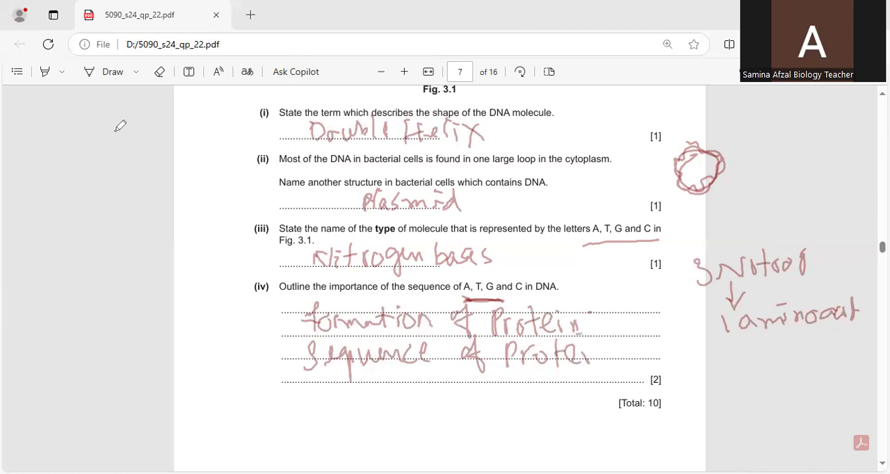
left_click_drag(595, 345, 626, 326)
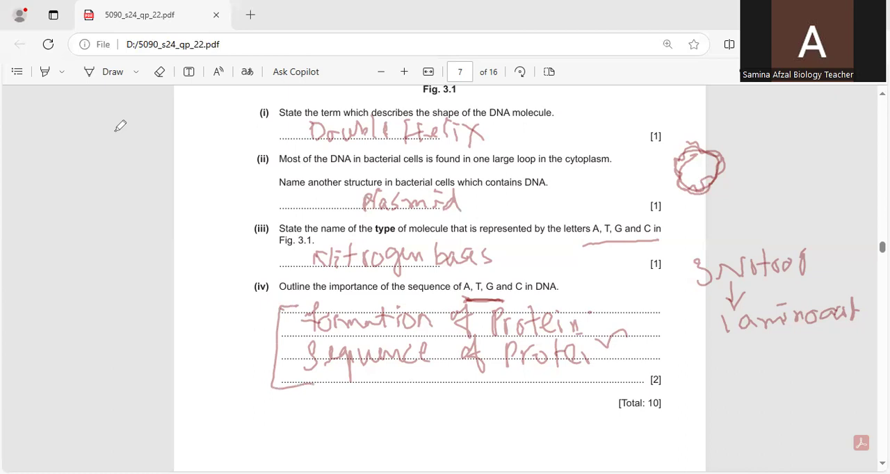
left_click_drag(576, 286, 624, 281)
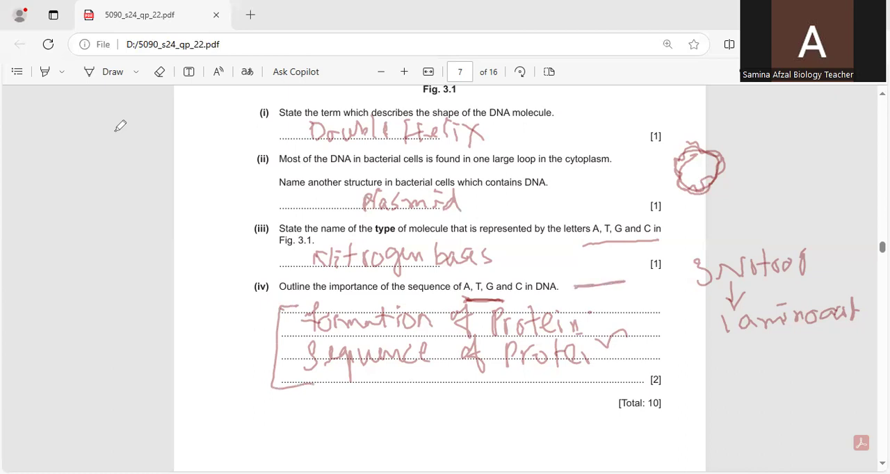